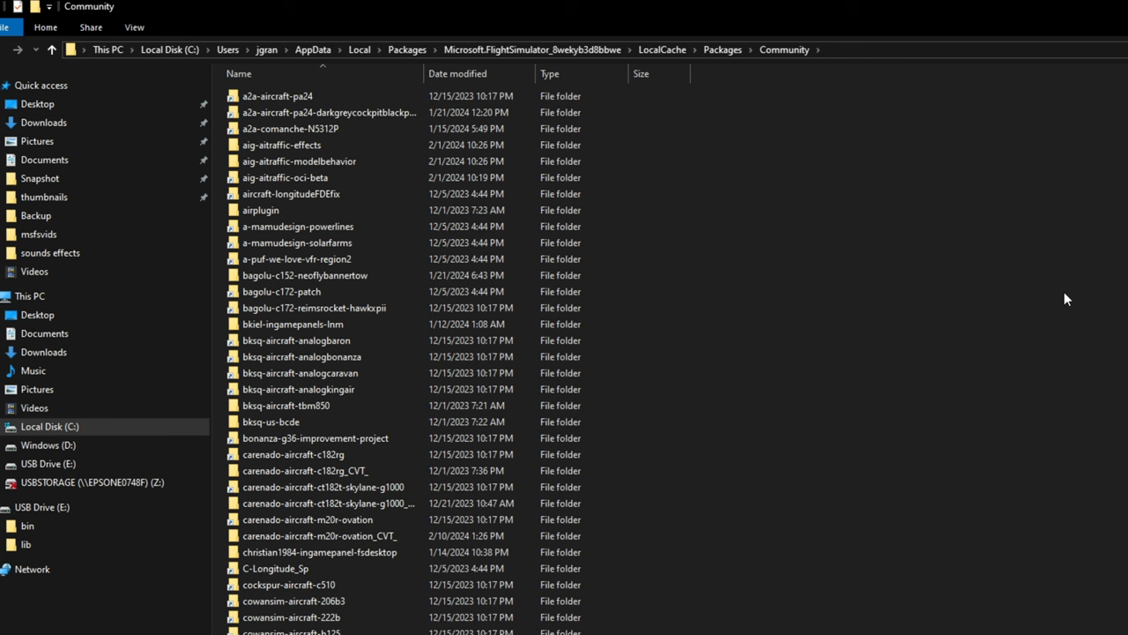
pyautogui.moveTo(698, 275)
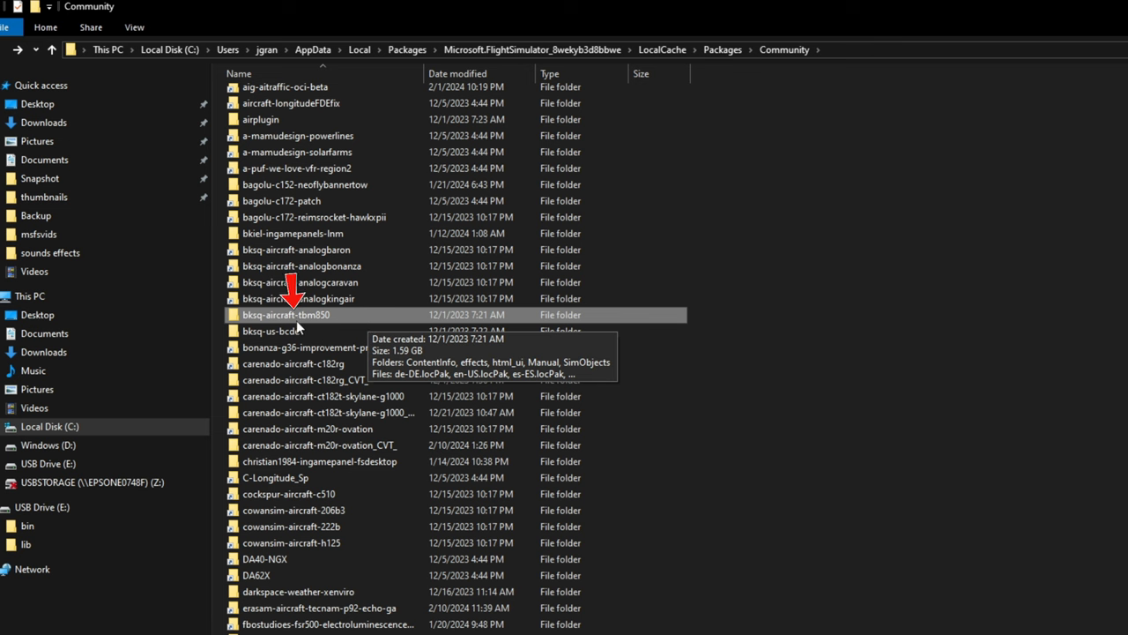
# Step: Browse into bksq-aircraft-tbm850 > SimObjects > Airplanes > bksq-aircraft-tbm850
pyautogui.doubleClick(285, 314)
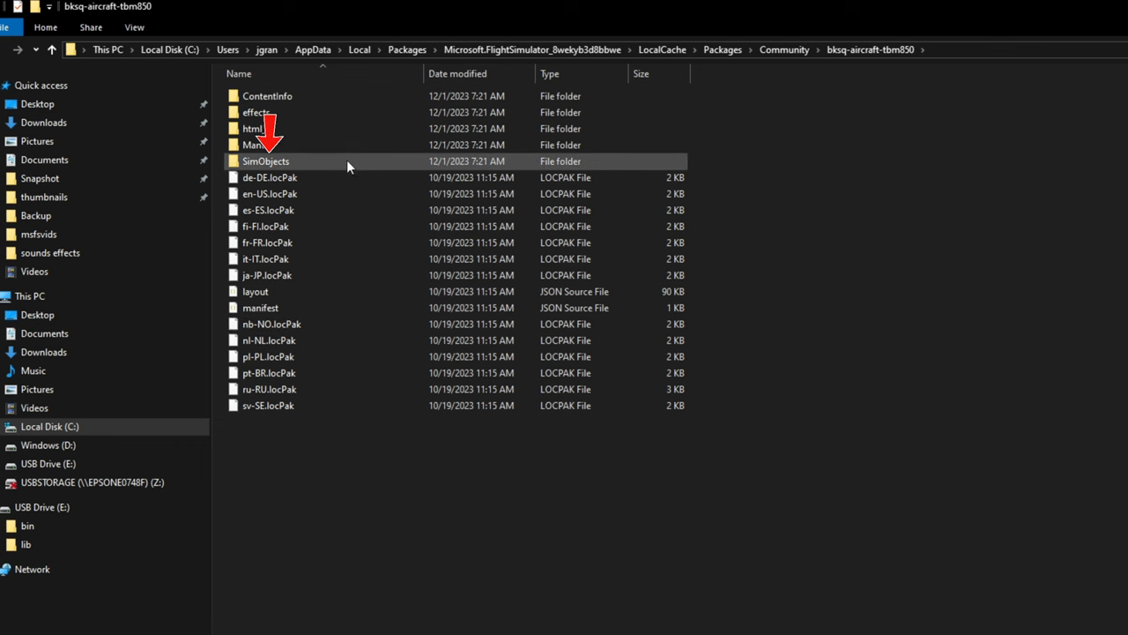
pyautogui.moveTo(349, 166)
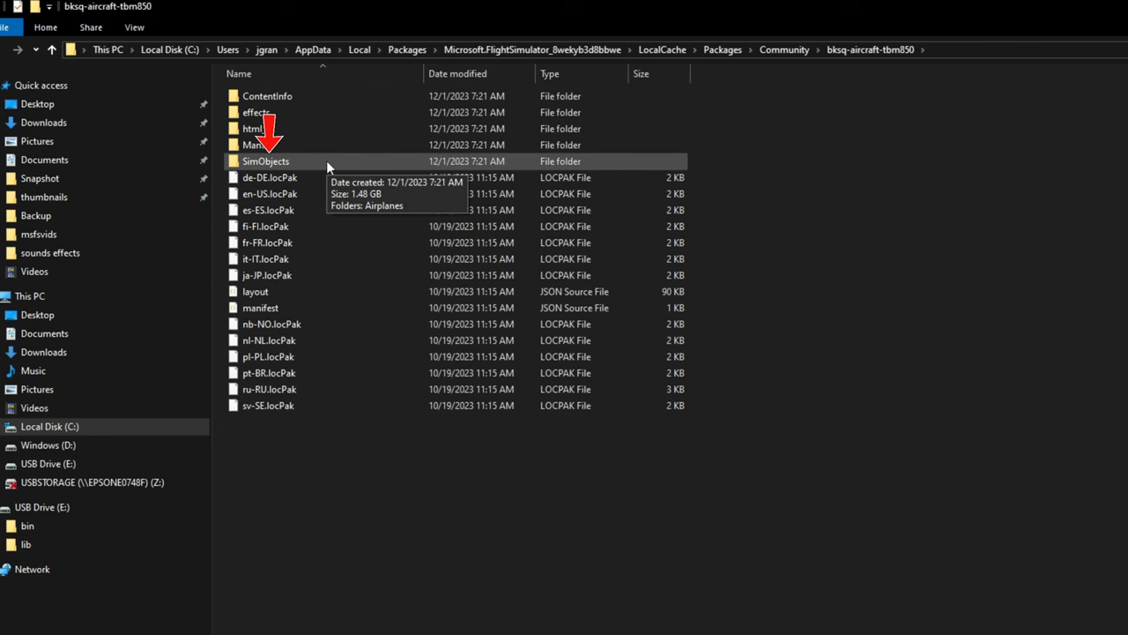
pyautogui.doubleClick(264, 160)
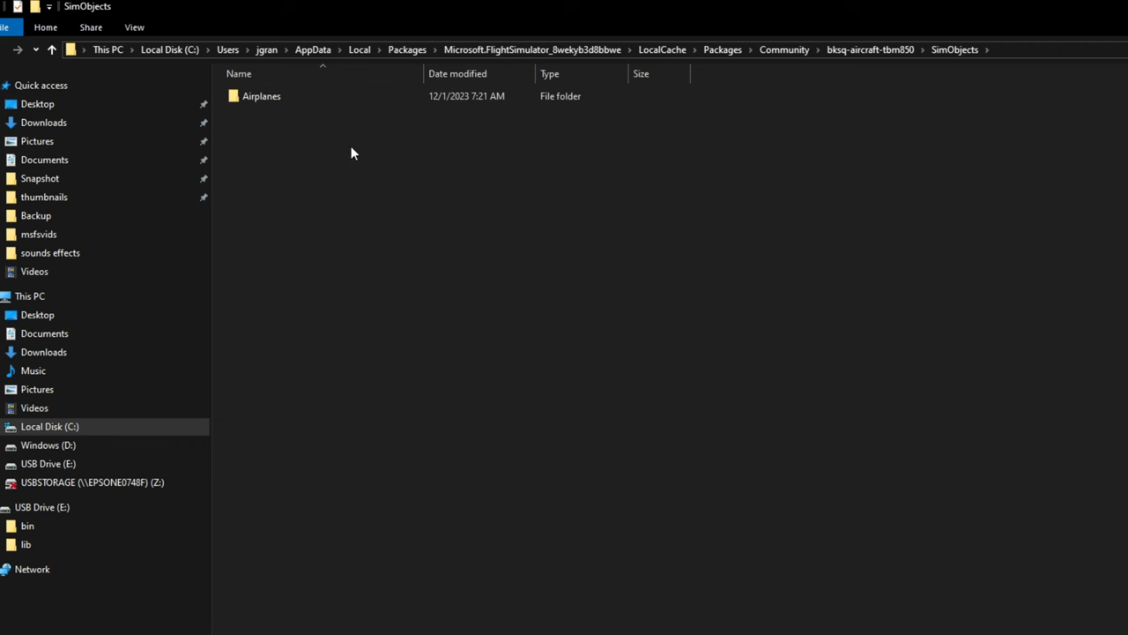
pyautogui.doubleClick(261, 95)
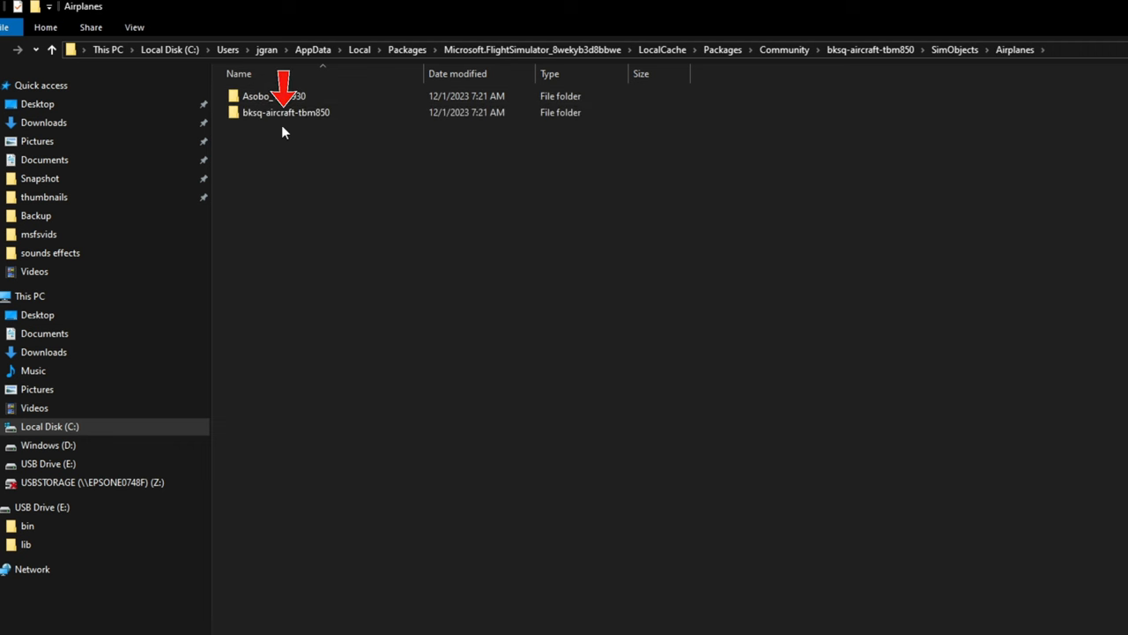
pyautogui.doubleClick(284, 113)
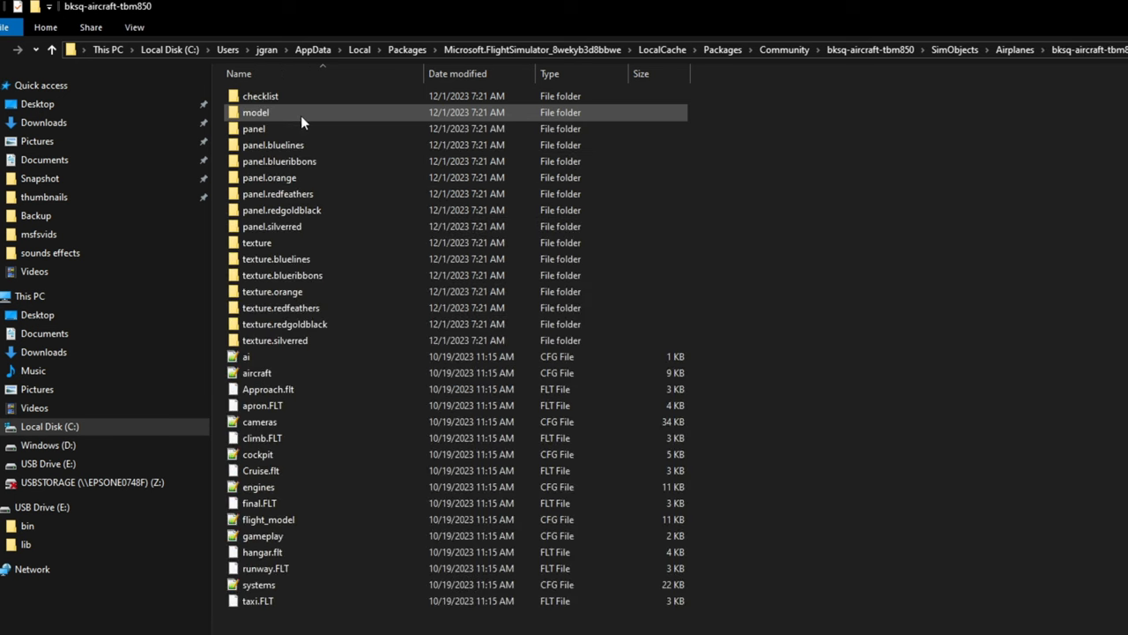
pyautogui.moveTo(386, 99)
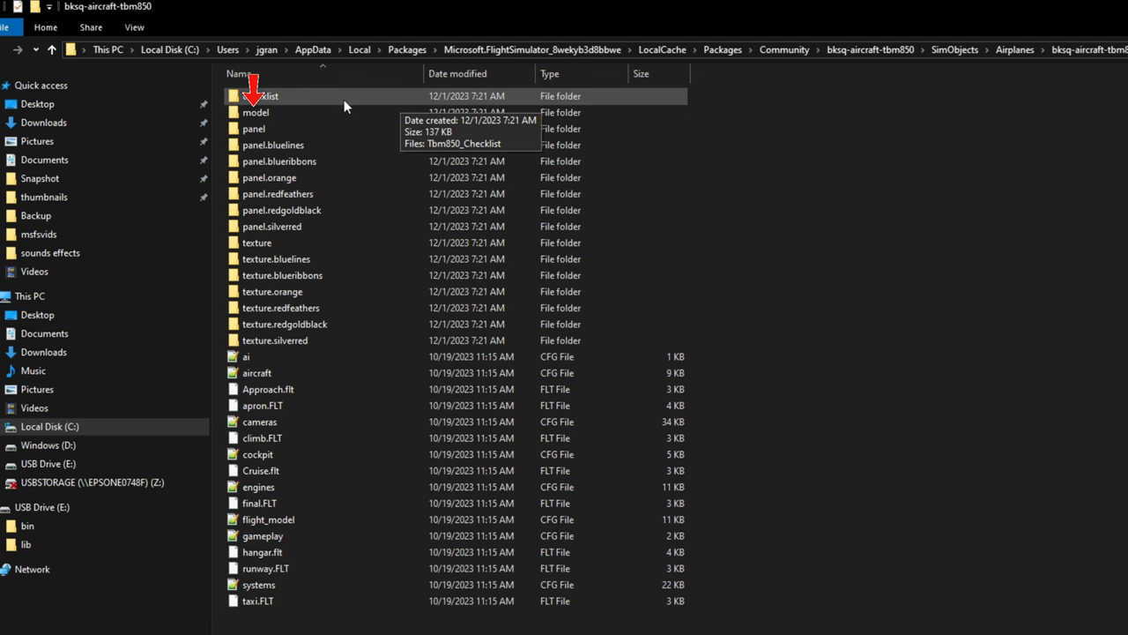
pyautogui.moveTo(292, 113)
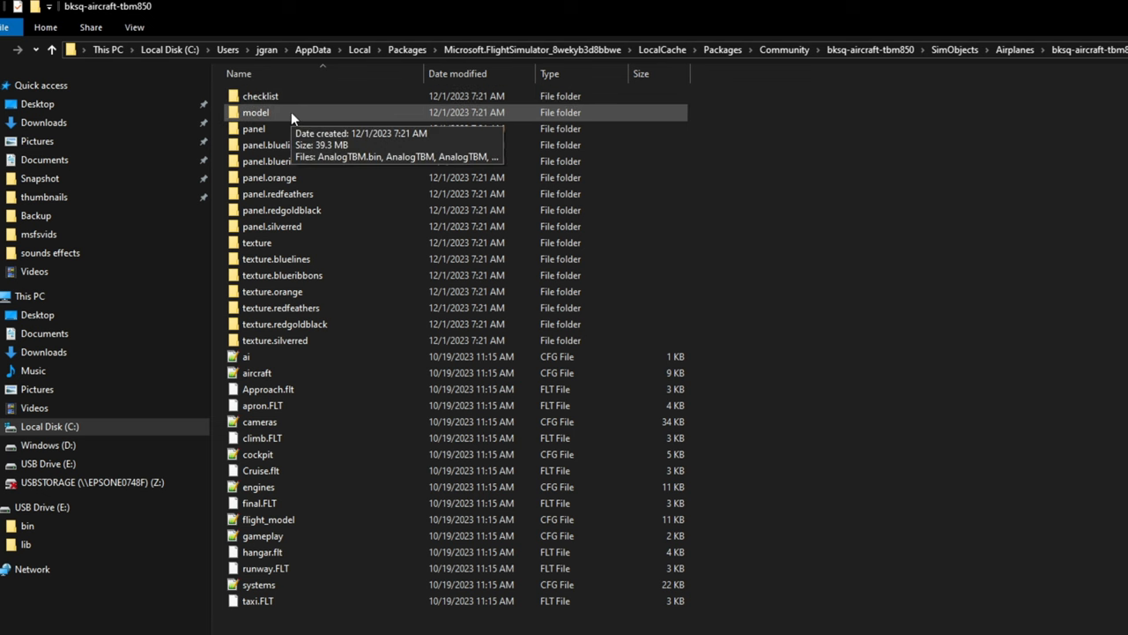
# Step: Enter the aircraft's model folder and select the model CFG file
pyautogui.doubleClick(255, 113)
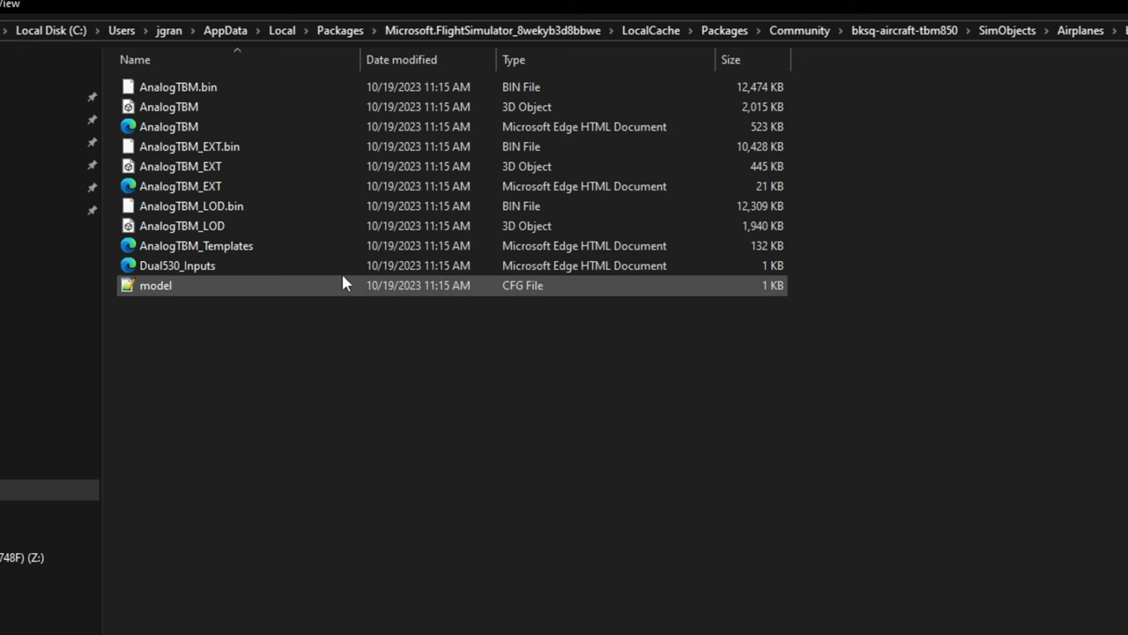
pyautogui.moveTo(315, 298)
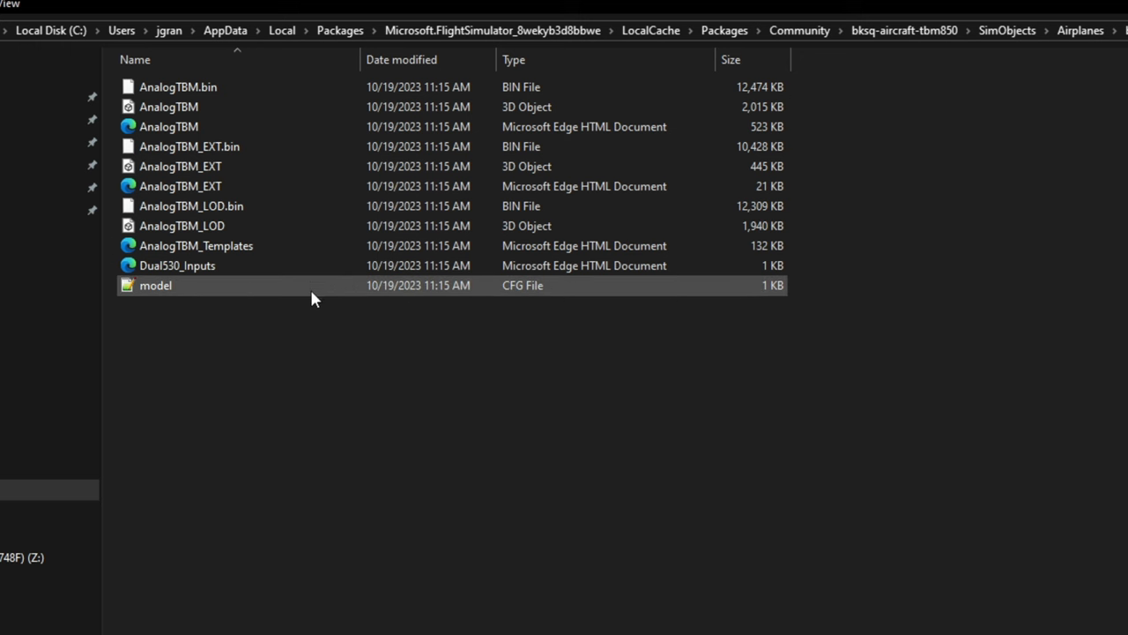
pyautogui.click(319, 314)
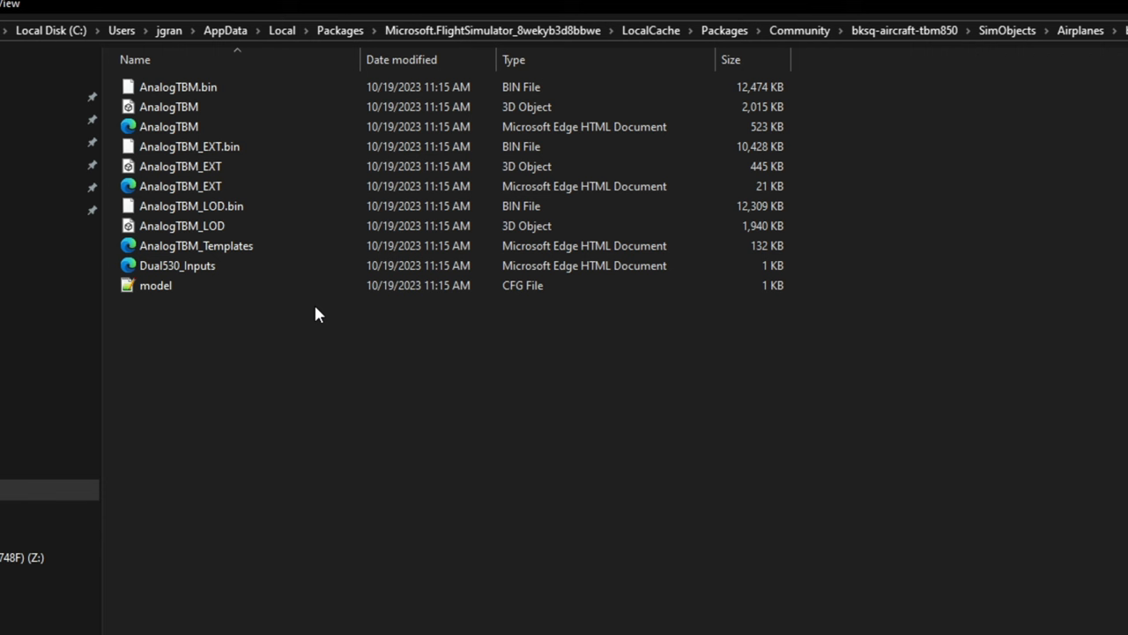
pyautogui.click(155, 285)
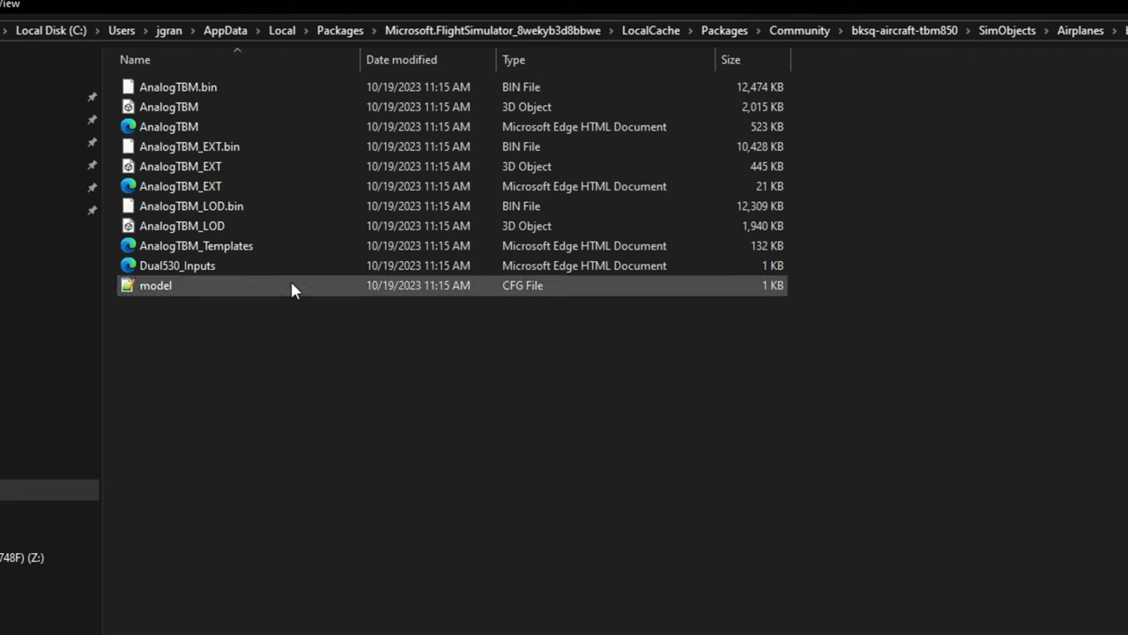
pyautogui.moveTo(210, 186)
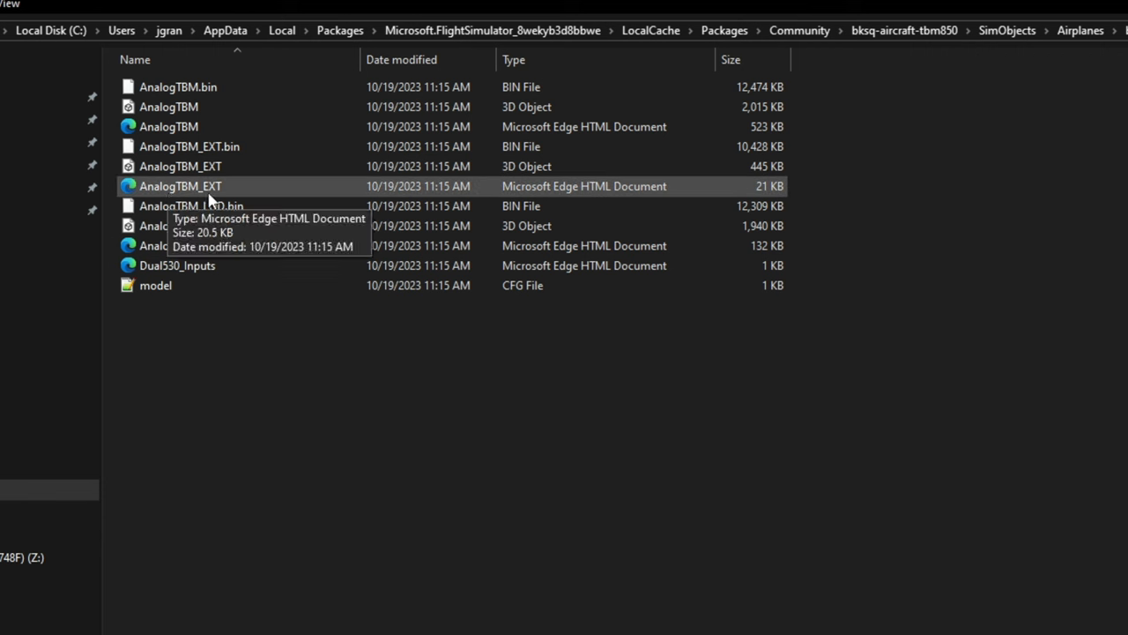
pyautogui.moveTo(226, 193)
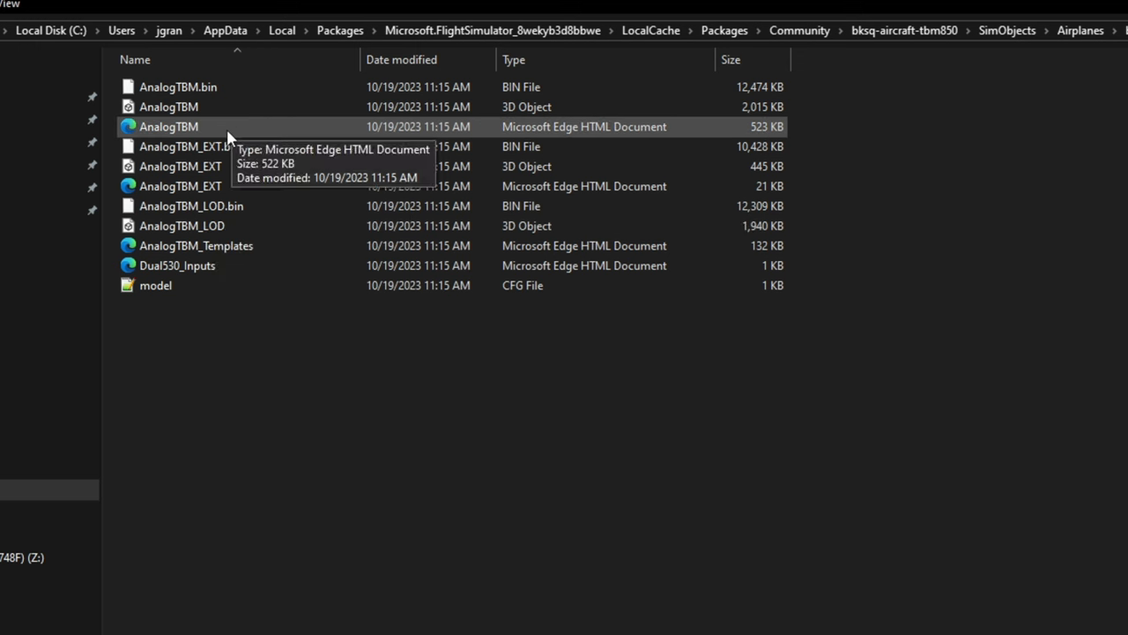
pyautogui.moveTo(254, 132)
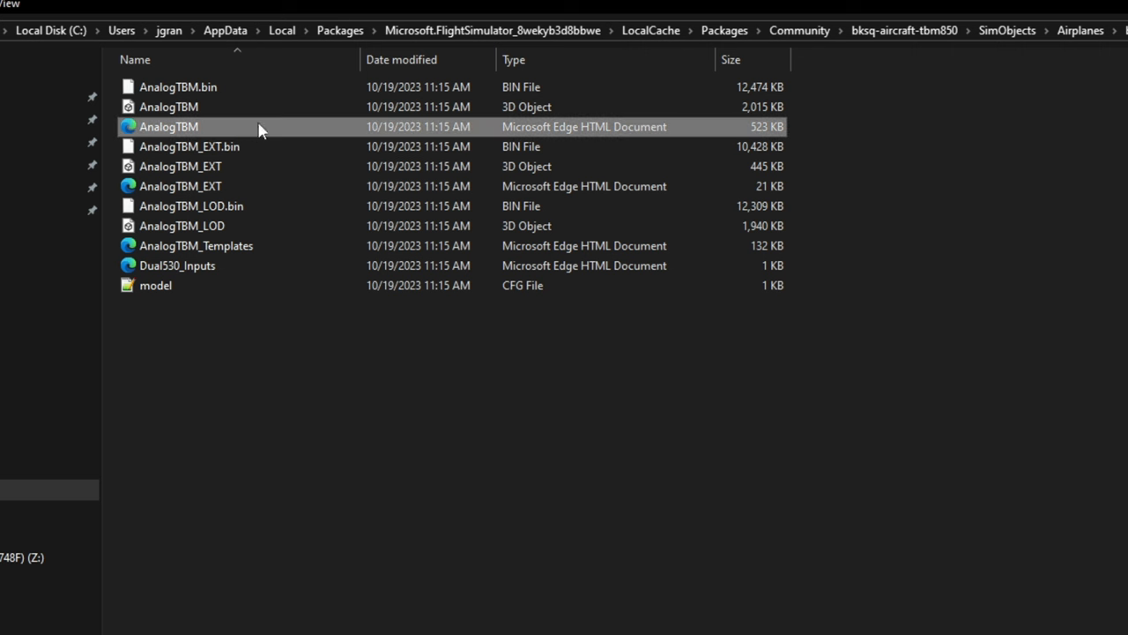
# Step: Bring up the context menu on the AnalogTBM file to edit it with Notepad++
pyautogui.rightClick(169, 127)
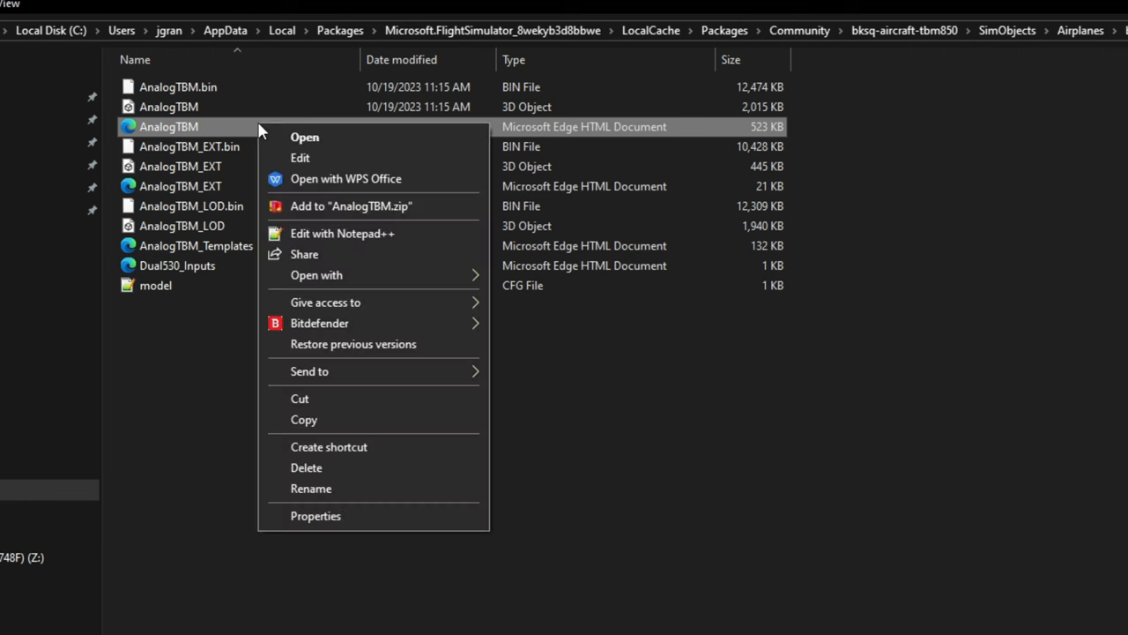
pyautogui.moveTo(328, 233)
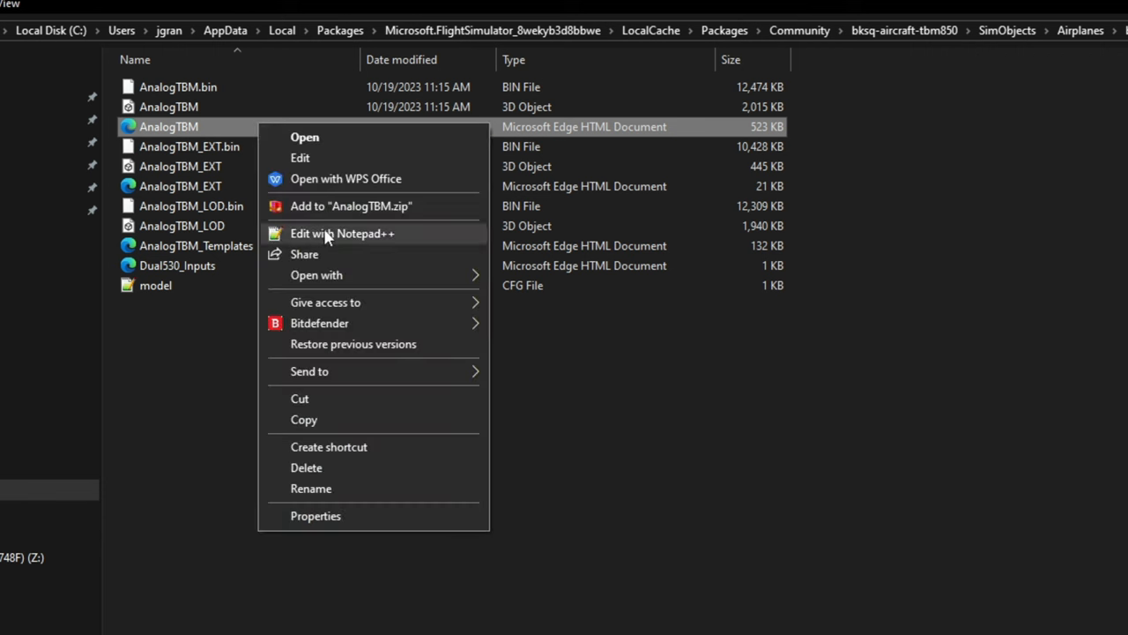
pyautogui.moveTo(366, 240)
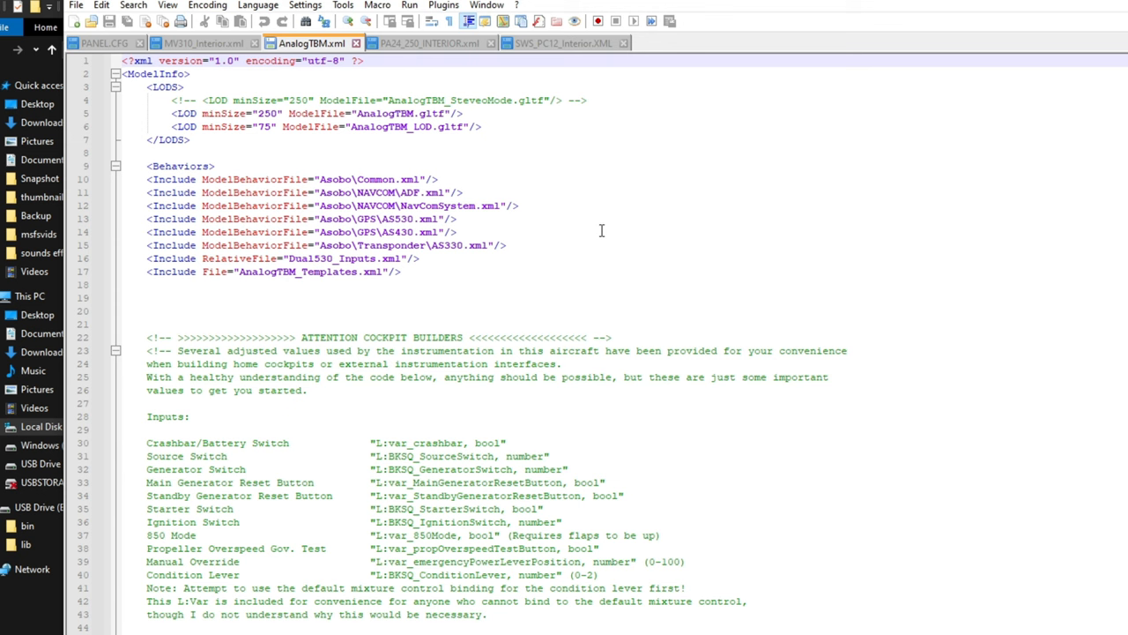
# Step: Scroll through AnalogTBM.xml's model includes and the cockpit builders' Inputs list of L:vars
pyautogui.scroll(-3)
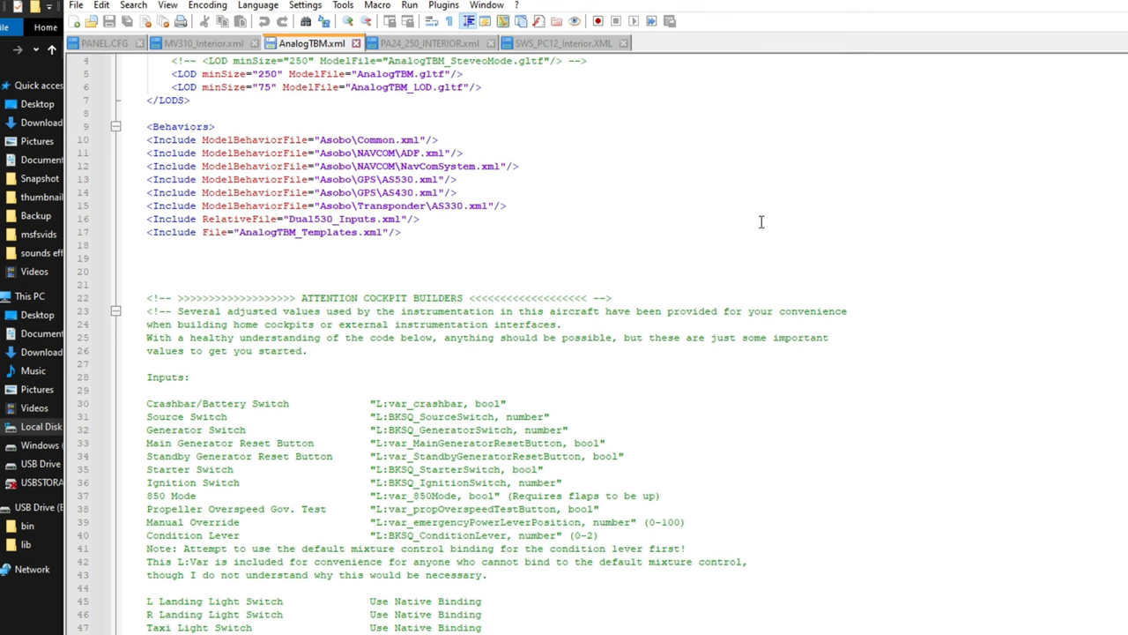
pyautogui.scroll(-3)
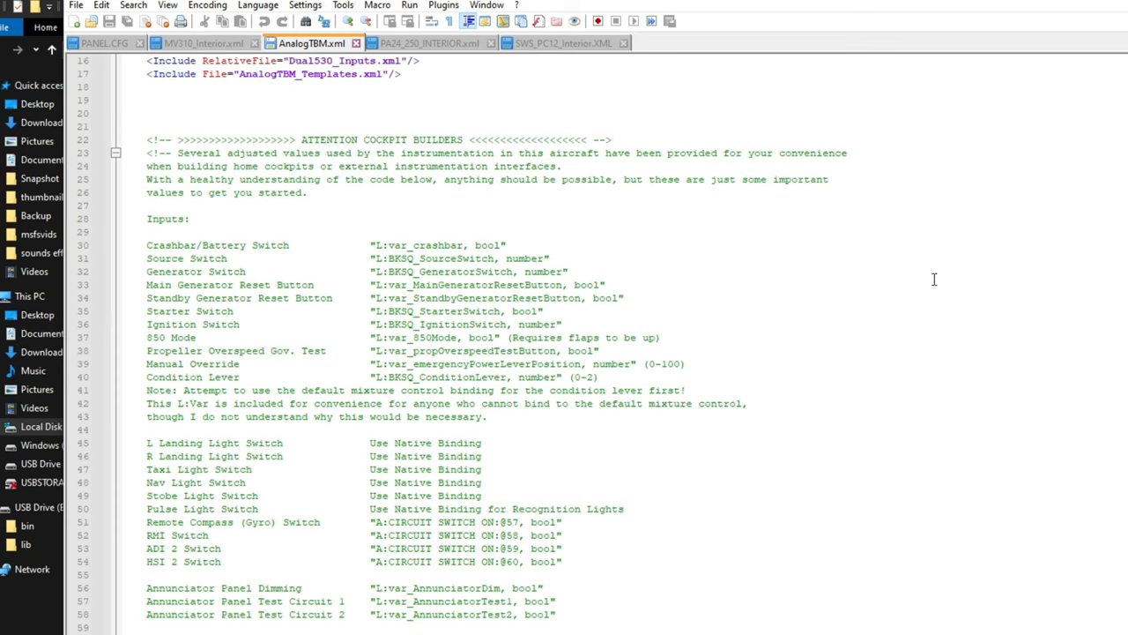
pyautogui.scroll(-3)
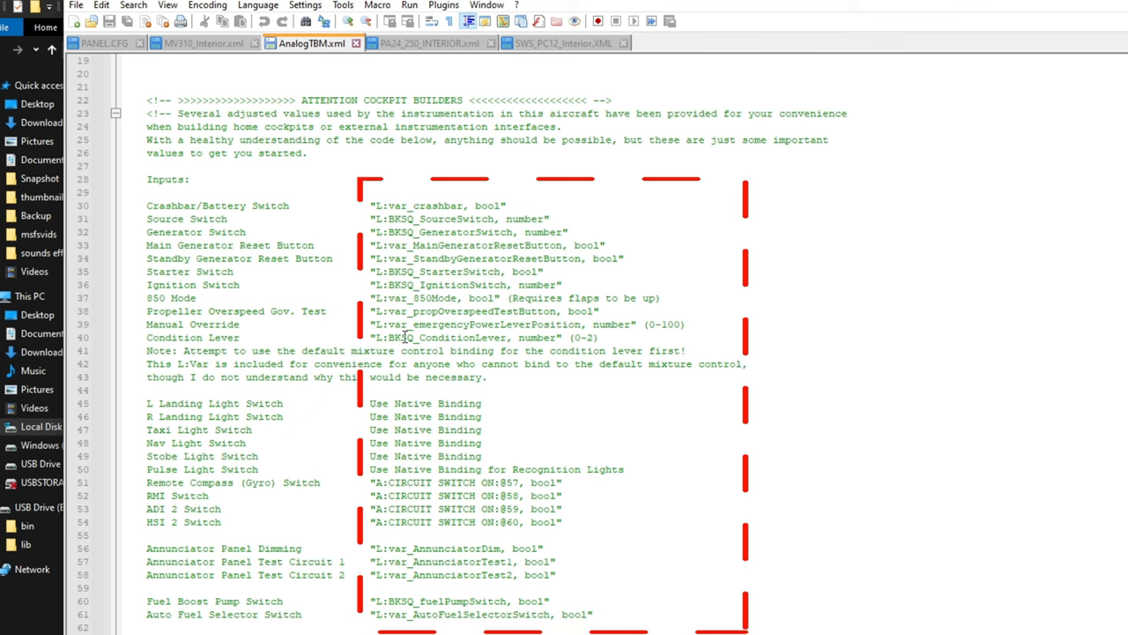
pyautogui.scroll(-3)
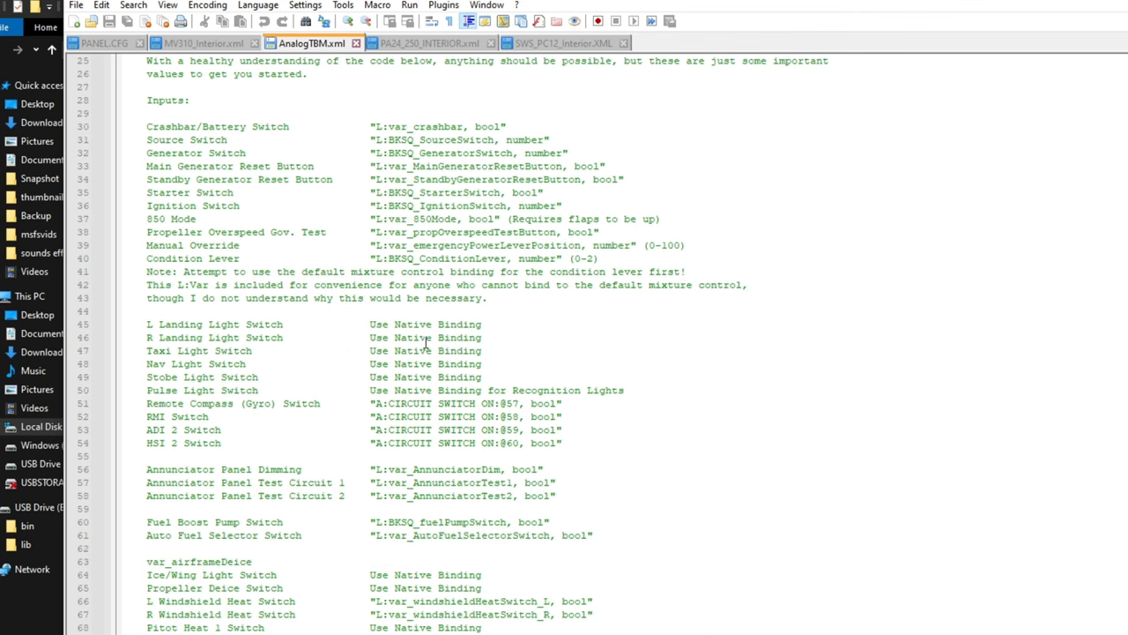
pyautogui.scroll(-3)
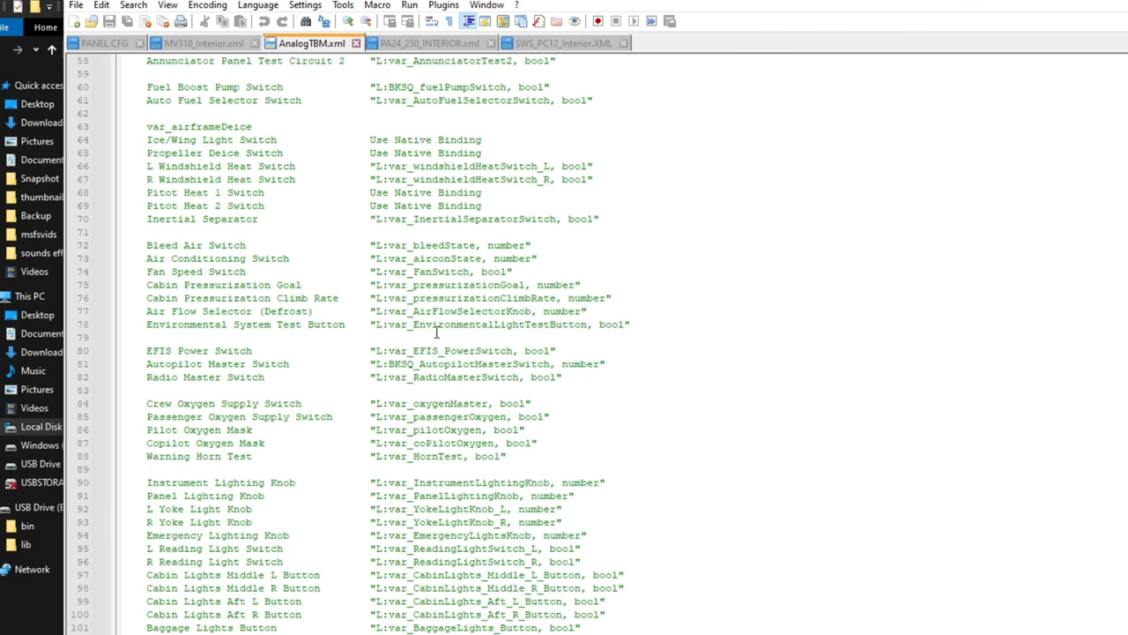
pyautogui.scroll(-3)
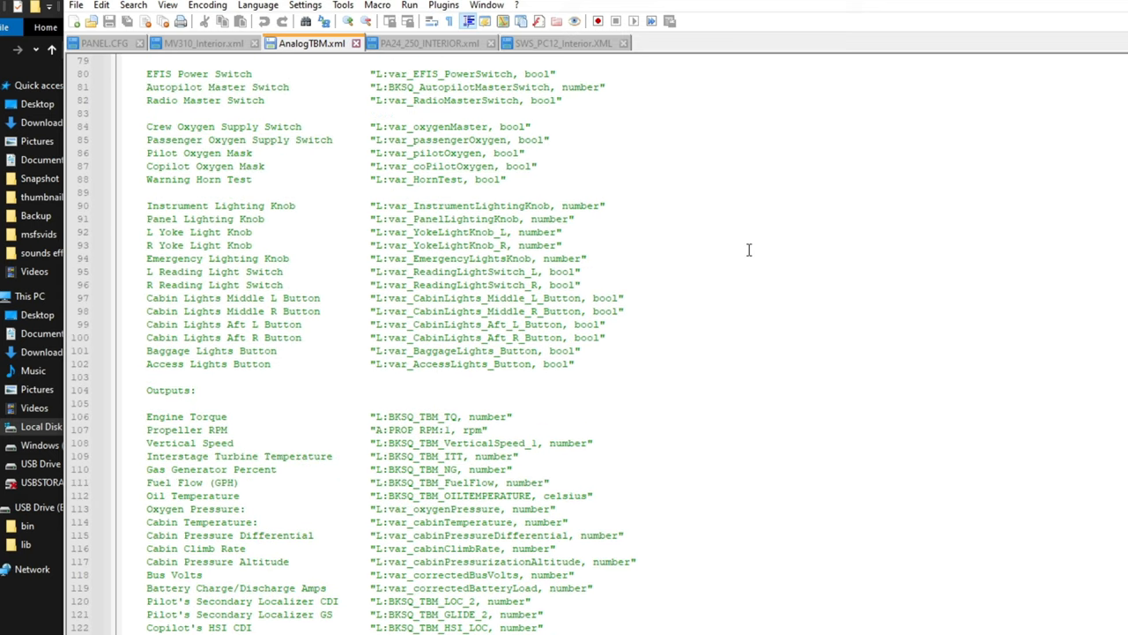
pyautogui.scroll(-3)
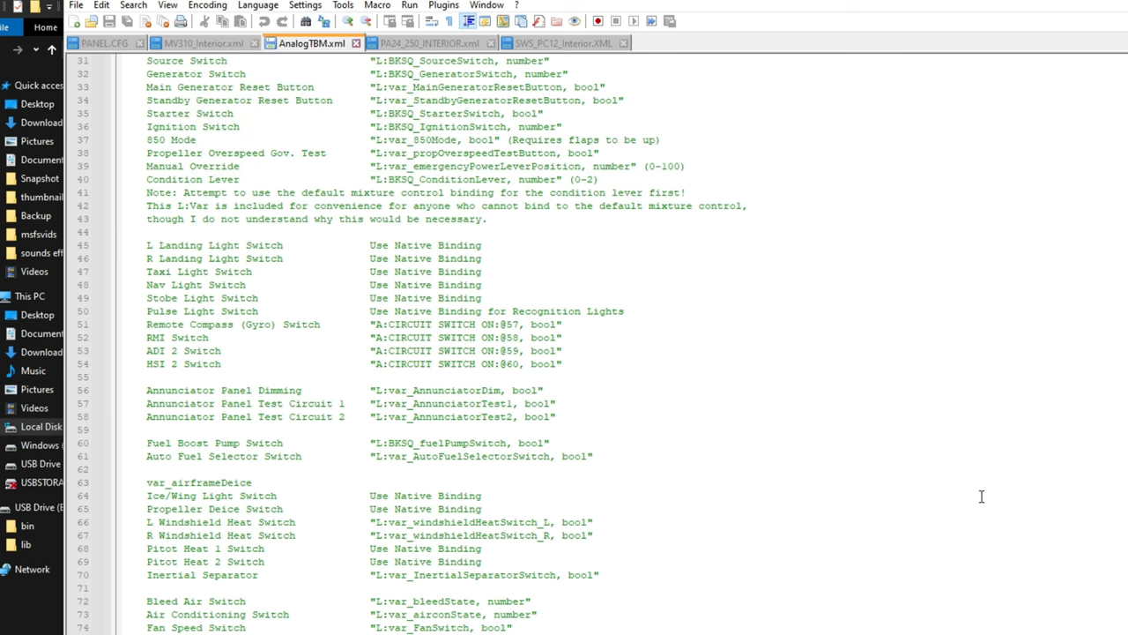
# Step: Find 'switch' in the AnalogTBM file so every matching switch line is highlighted
pyautogui.press('Ctrl+f')
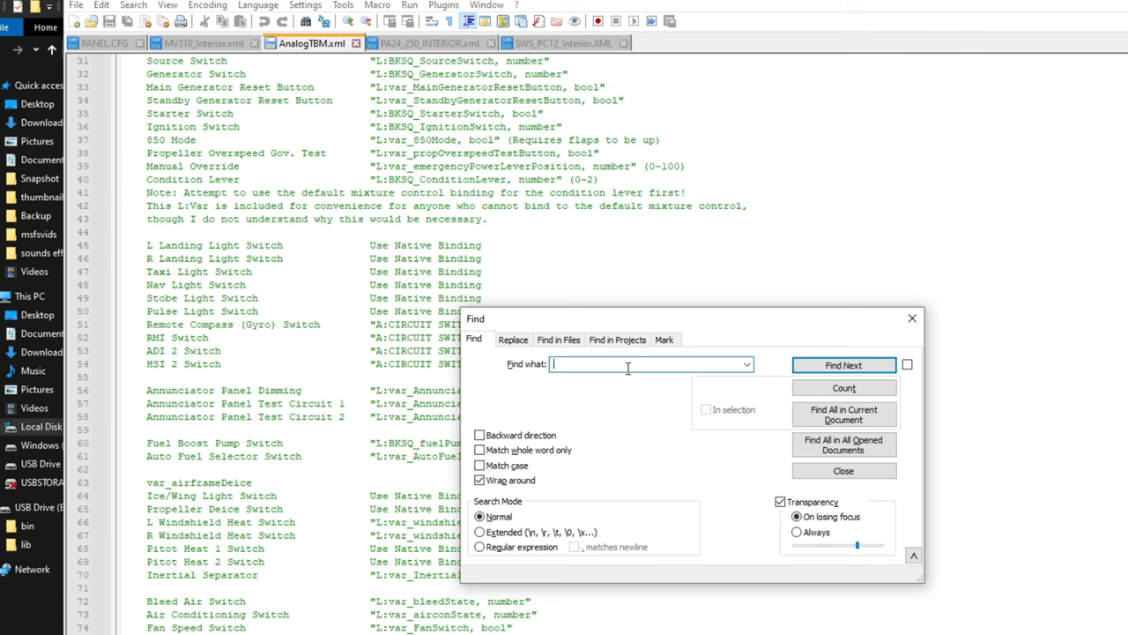
pyautogui.write('switch')
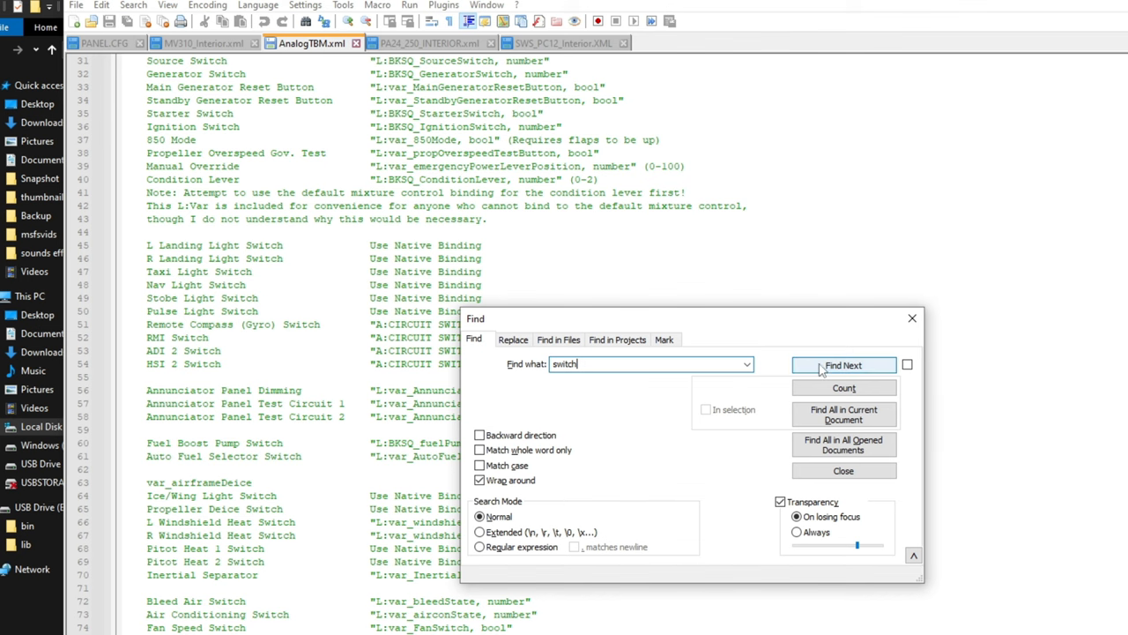
pyautogui.click(843, 365)
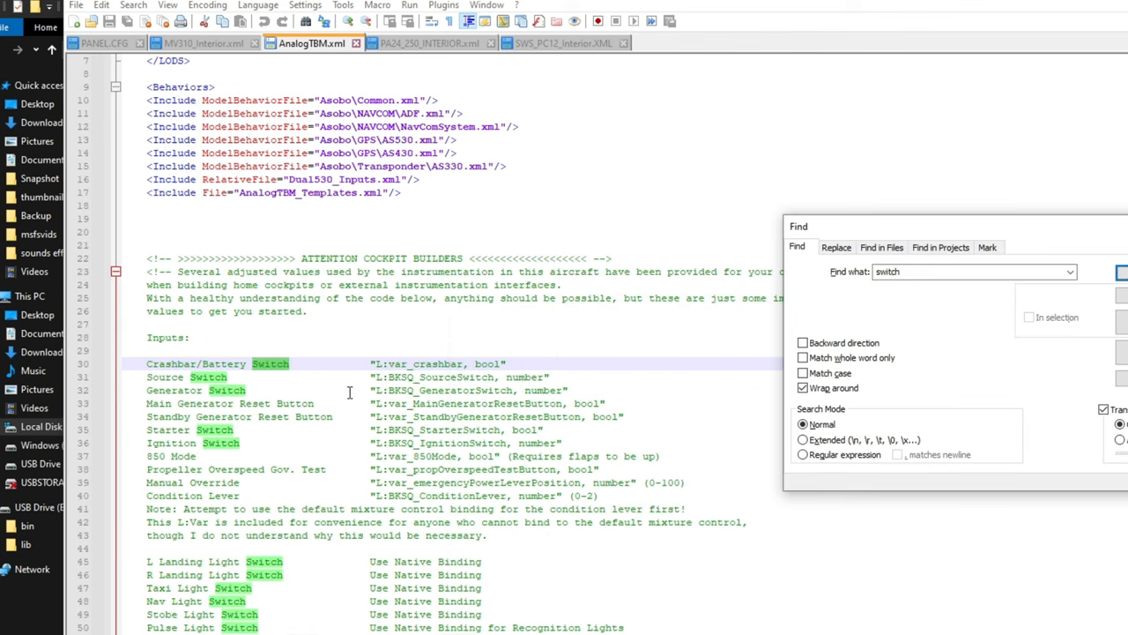
pyautogui.moveTo(323, 438)
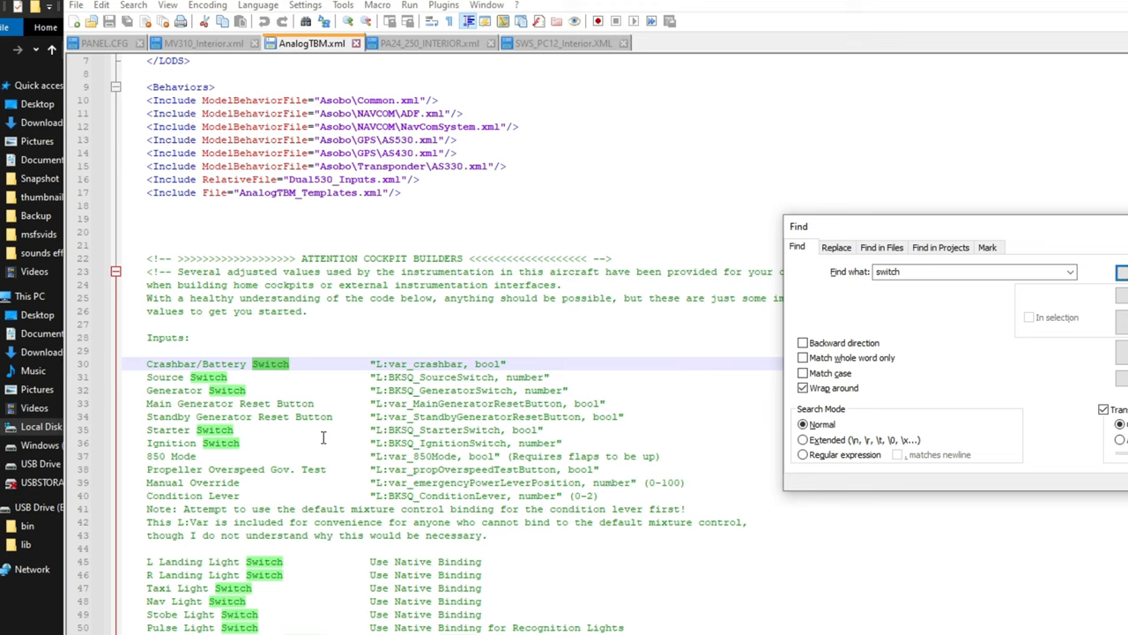
pyautogui.scroll(-3)
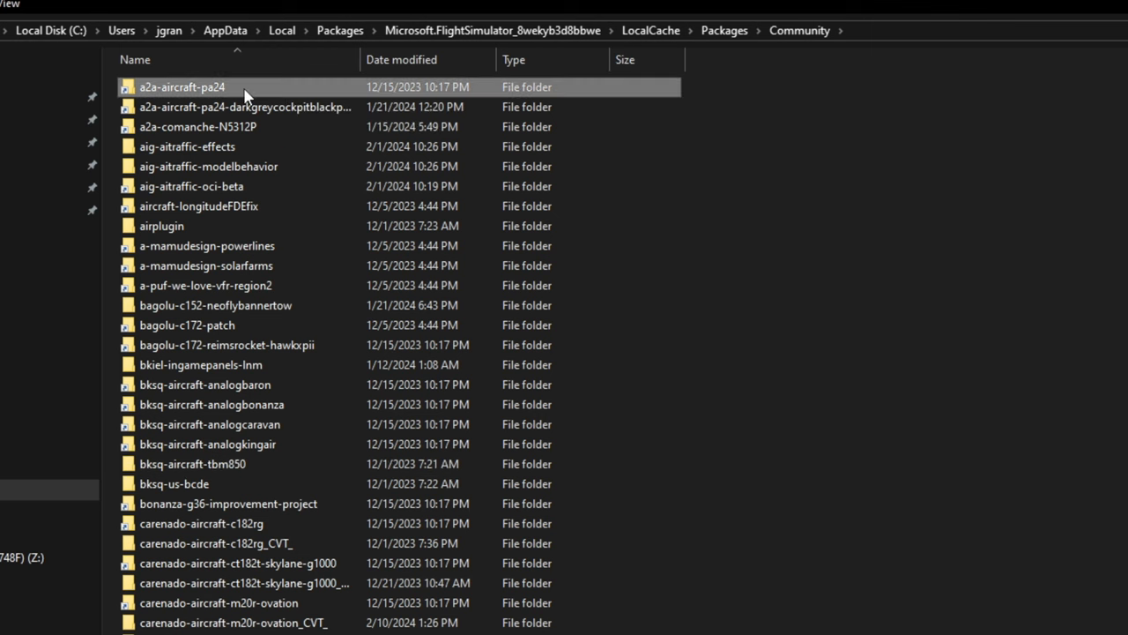
# Step: Browse into a2a-aircraft-pa24 > SimObjects > Airplanes toward the PA24 aircraft folder
pyautogui.doubleClick(187, 87)
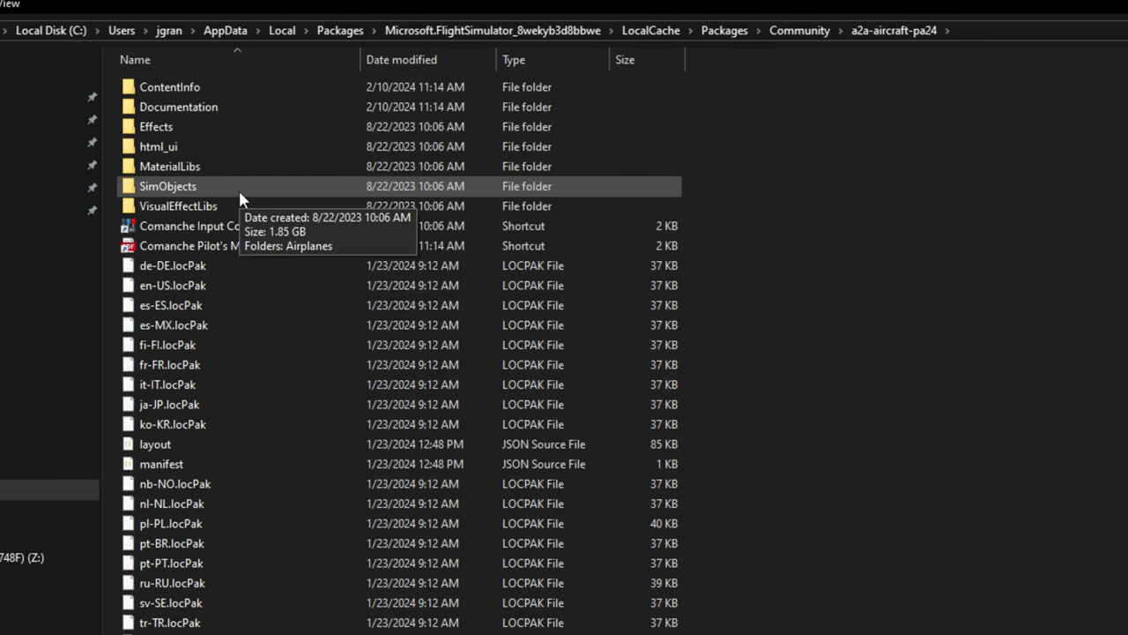
pyautogui.doubleClick(167, 187)
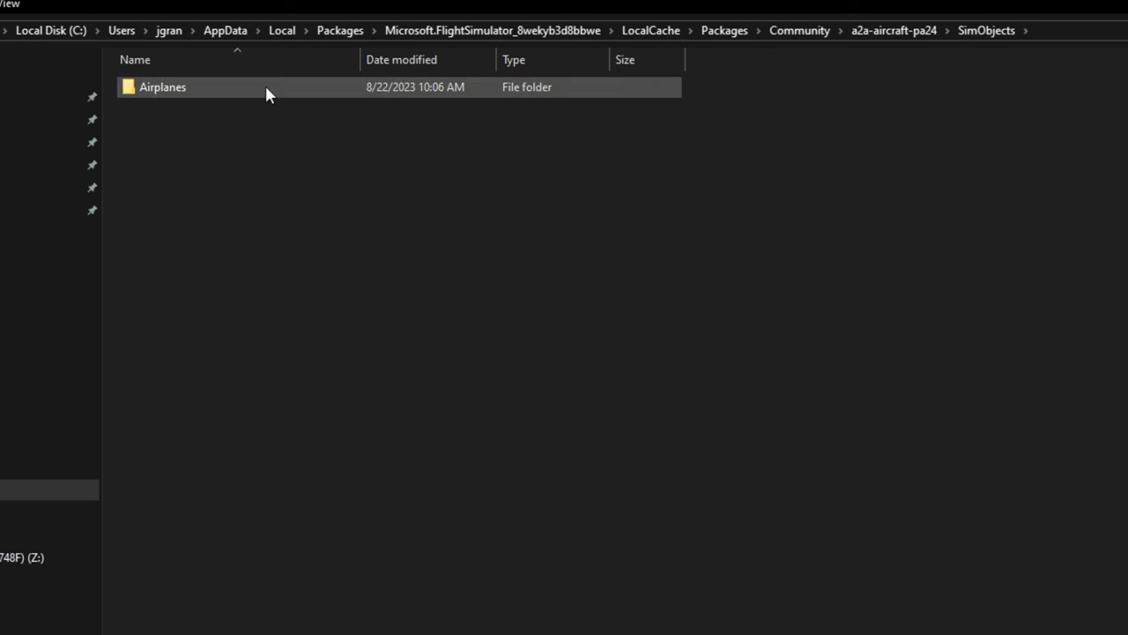
pyautogui.doubleClick(162, 88)
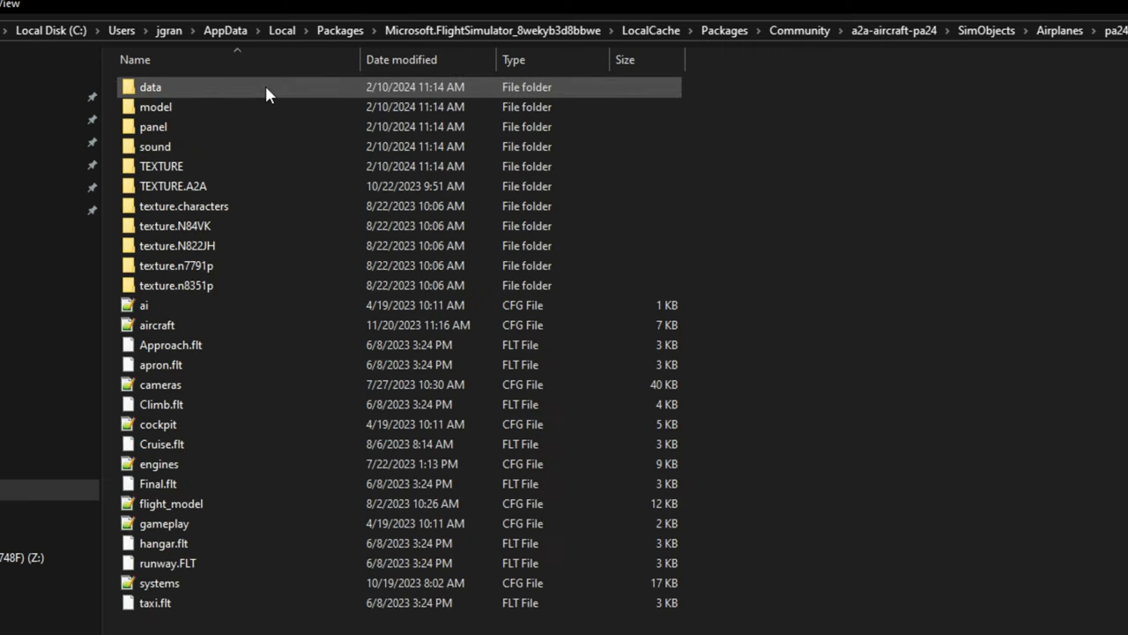
pyautogui.moveTo(280, 108)
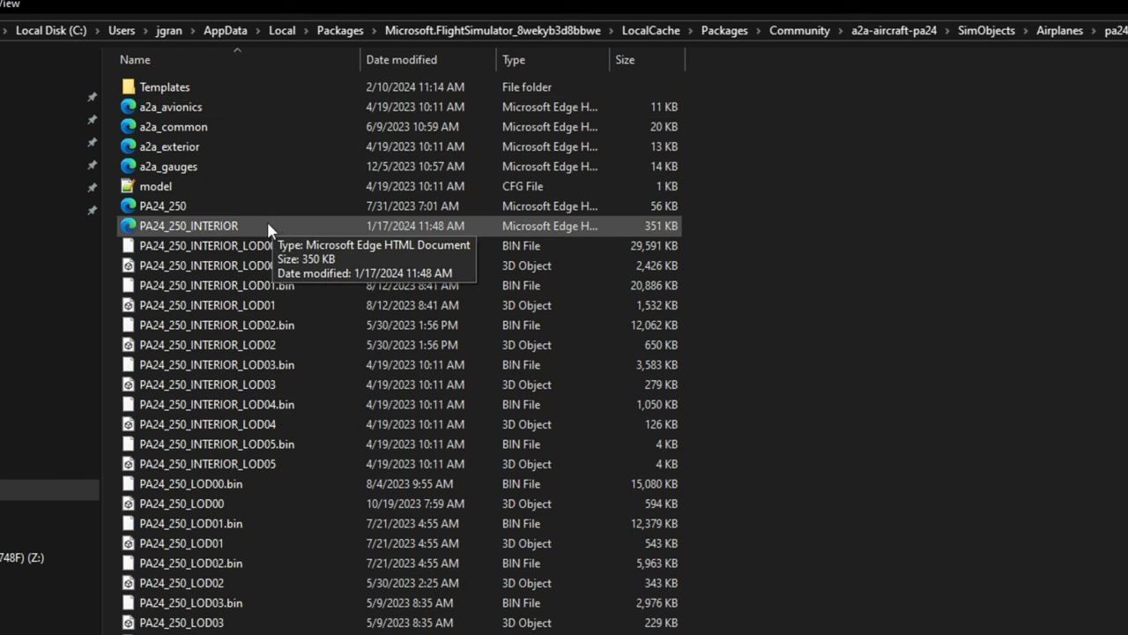
# Step: Edit PA24_250_INTERIOR with Notepad++ and scroll past its GTN750 and TDS GTNXi knob components
pyautogui.rightClick(188, 226)
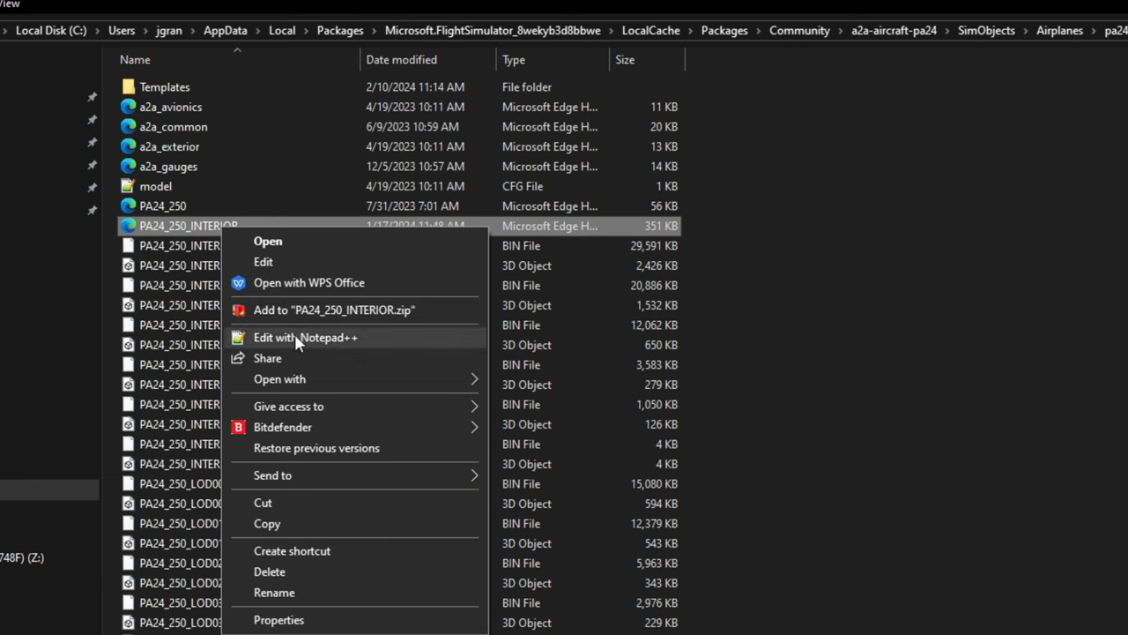
pyautogui.click(294, 337)
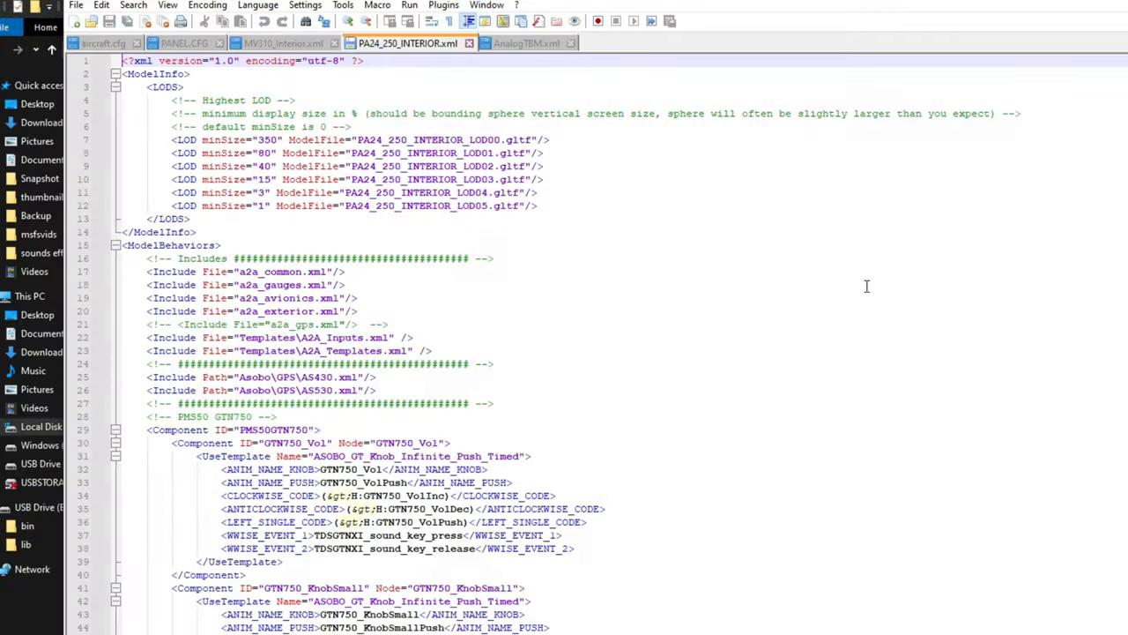
pyautogui.moveTo(862, 317)
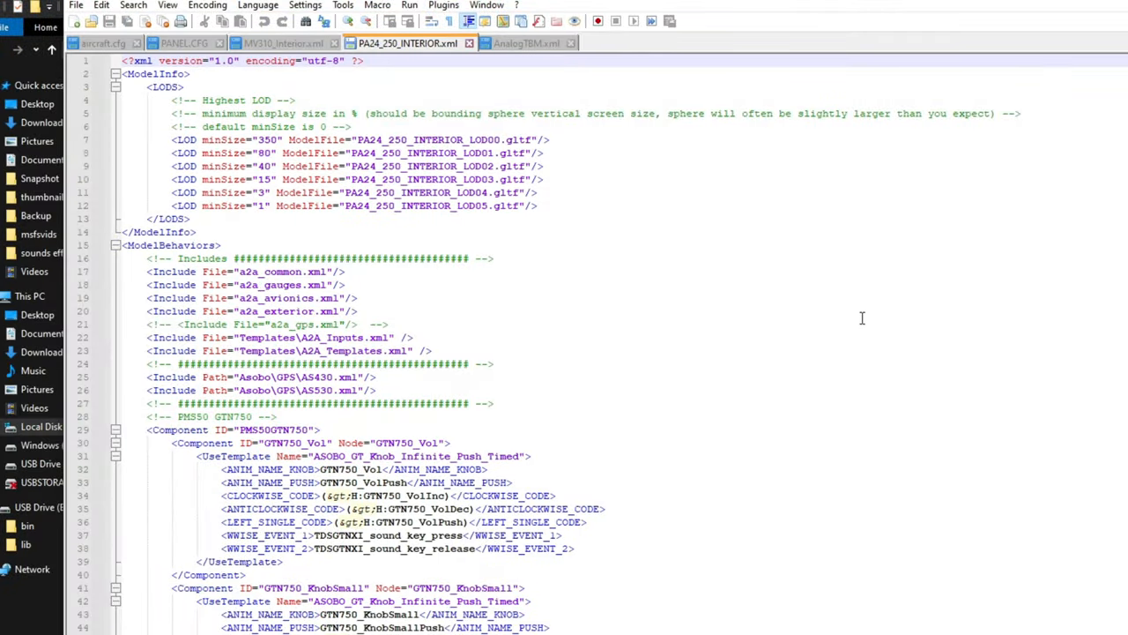
pyautogui.scroll(-3)
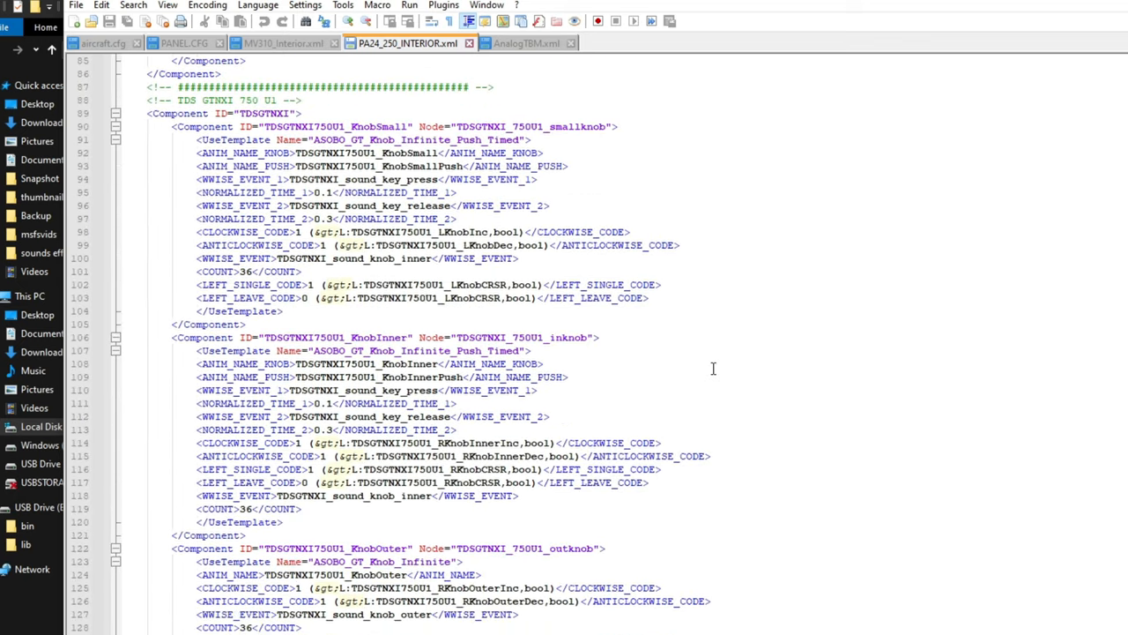
pyautogui.scroll(-3)
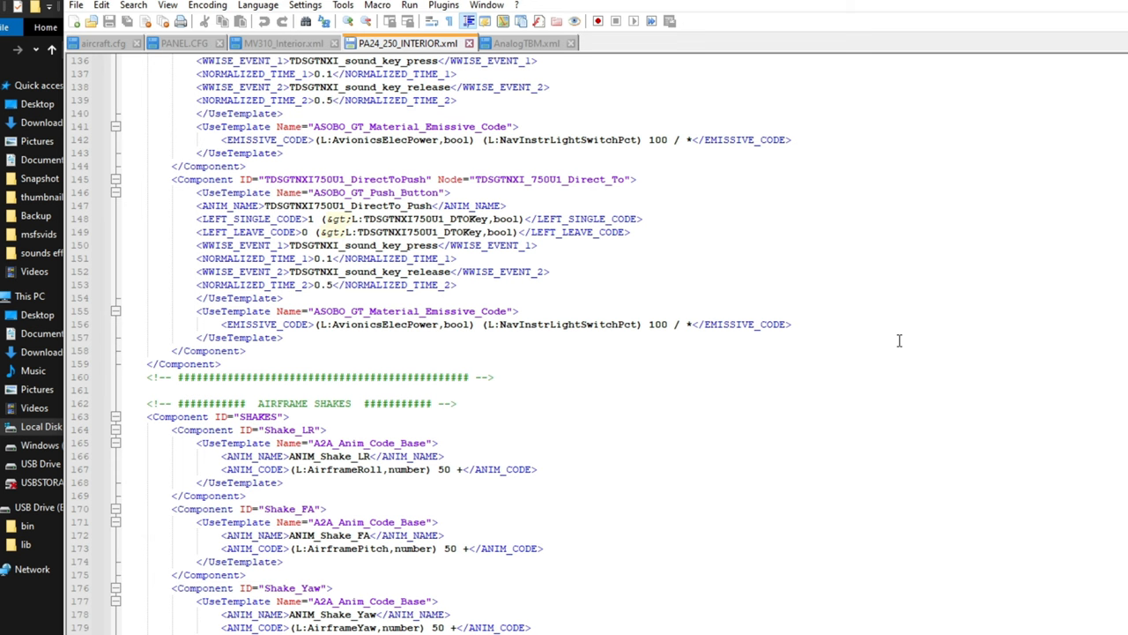
pyautogui.moveTo(1034, 324)
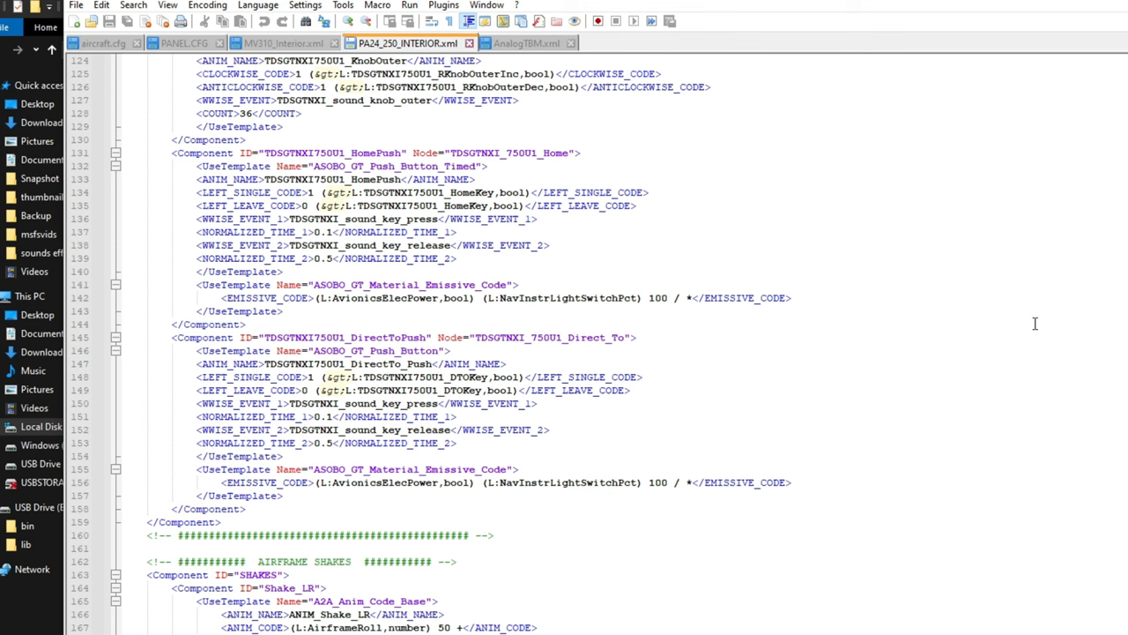
# Step: Find 'Switch' and land on the NavInstrLightSwitchPot EMISSIVE_CODE line of the GTN750 button
pyautogui.press('Ctrl+f')
pyautogui.write('Switch')
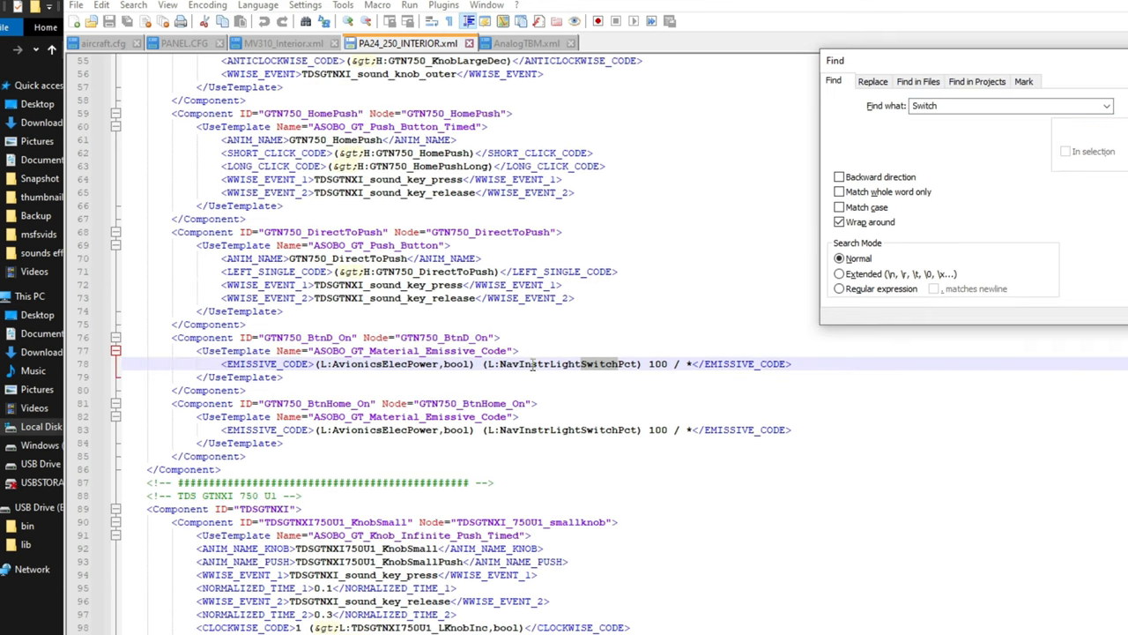
pyautogui.moveTo(614, 368)
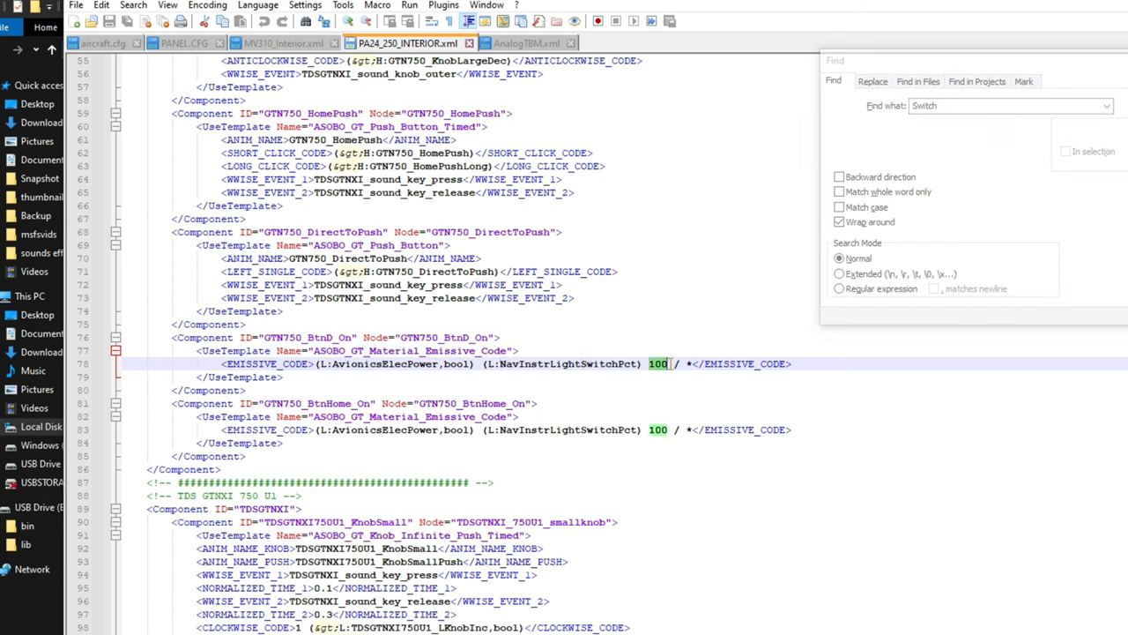
pyautogui.click(663, 377)
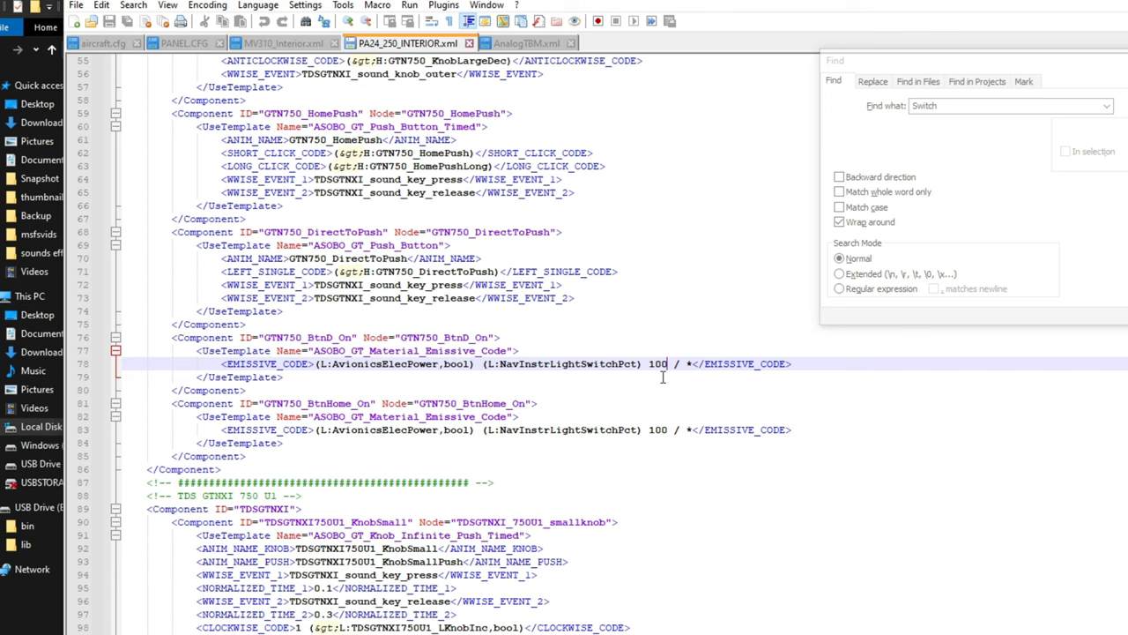
pyautogui.moveTo(667, 377)
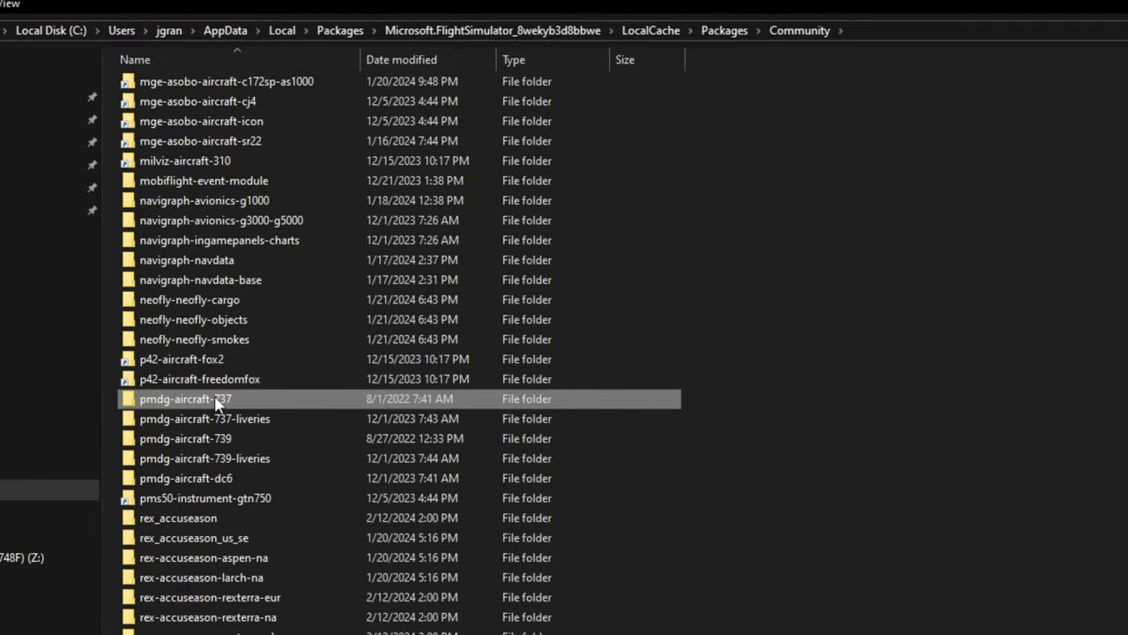
# Step: Browse into pmdg-aircraft-737 > SimObjects > PMDG 737-700 and its model.BW folder
pyautogui.doubleClick(185, 398)
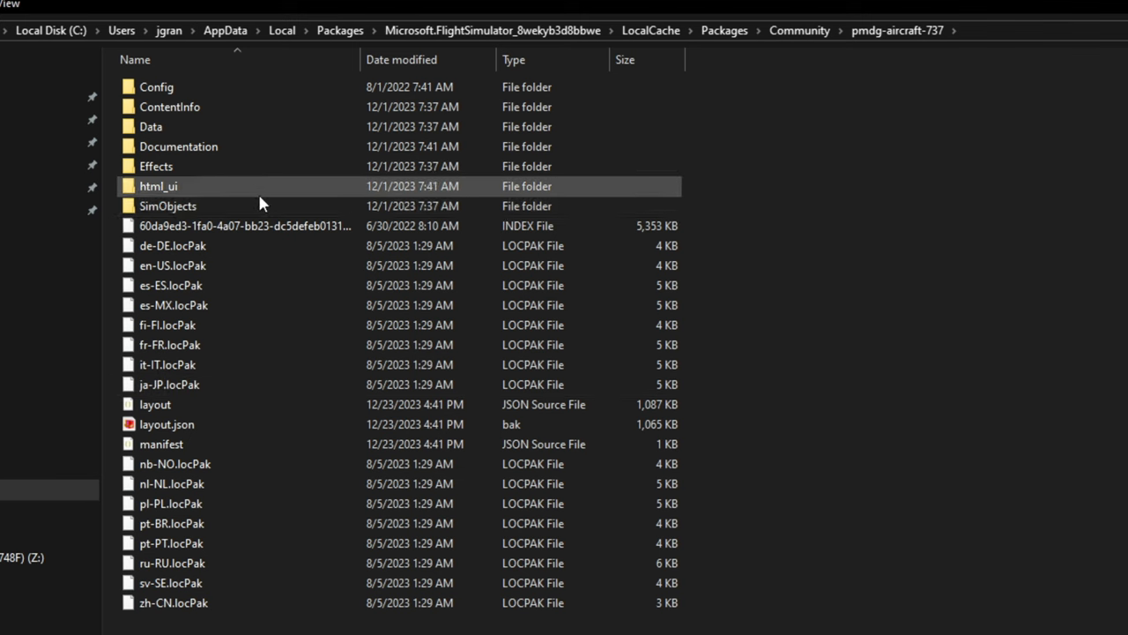
pyautogui.doubleClick(167, 205)
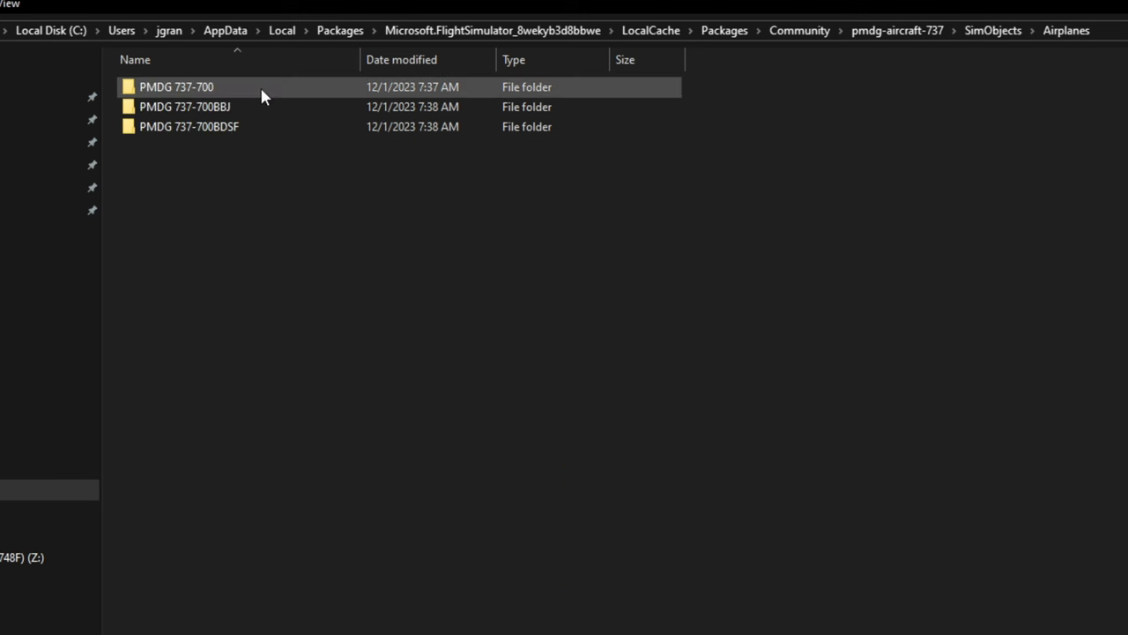
pyautogui.doubleClick(176, 88)
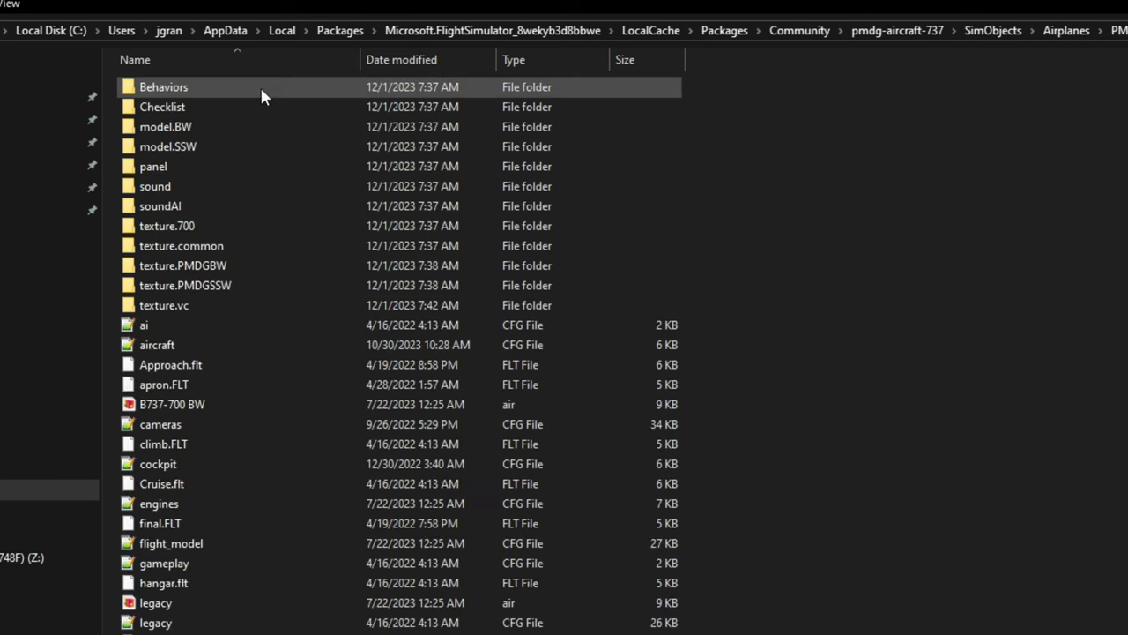
pyautogui.moveTo(265, 136)
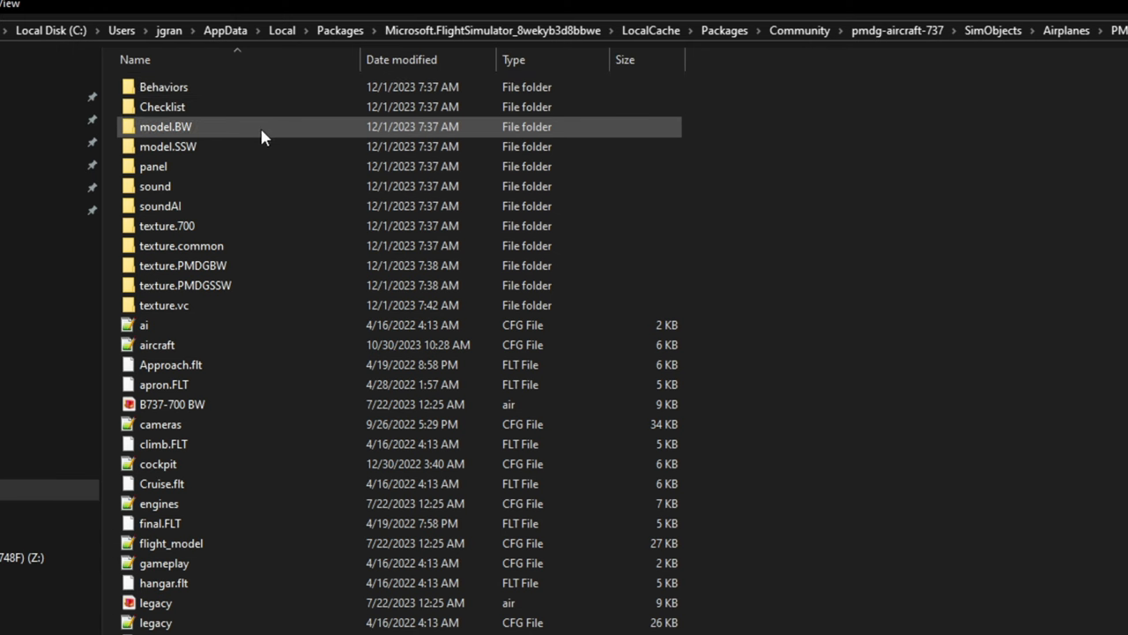
pyautogui.moveTo(282, 134)
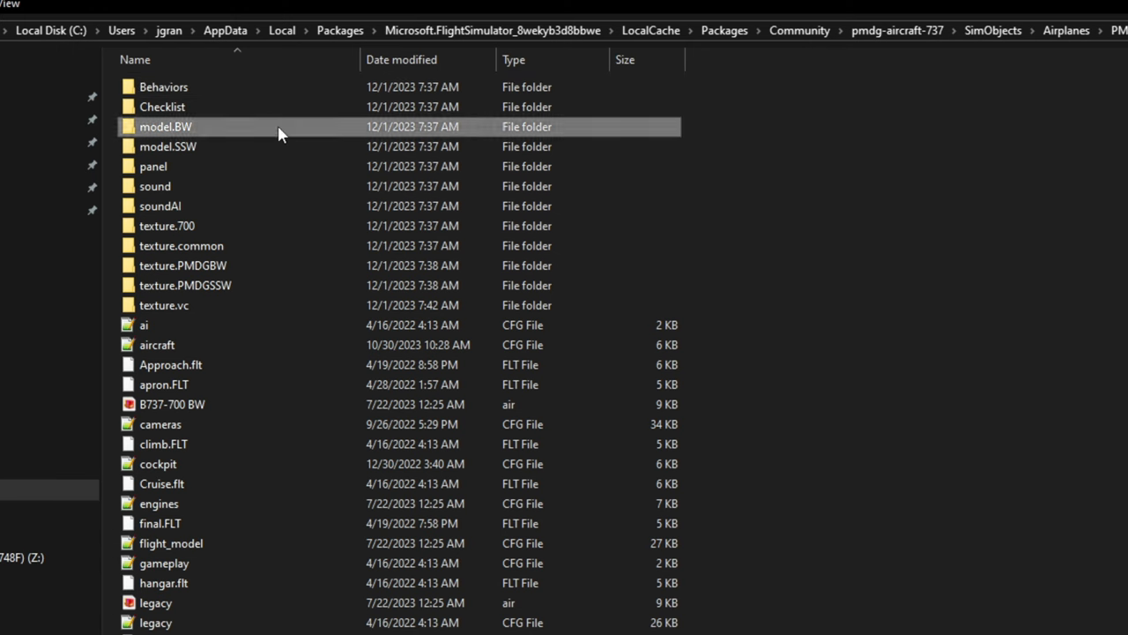
pyautogui.doubleClick(166, 127)
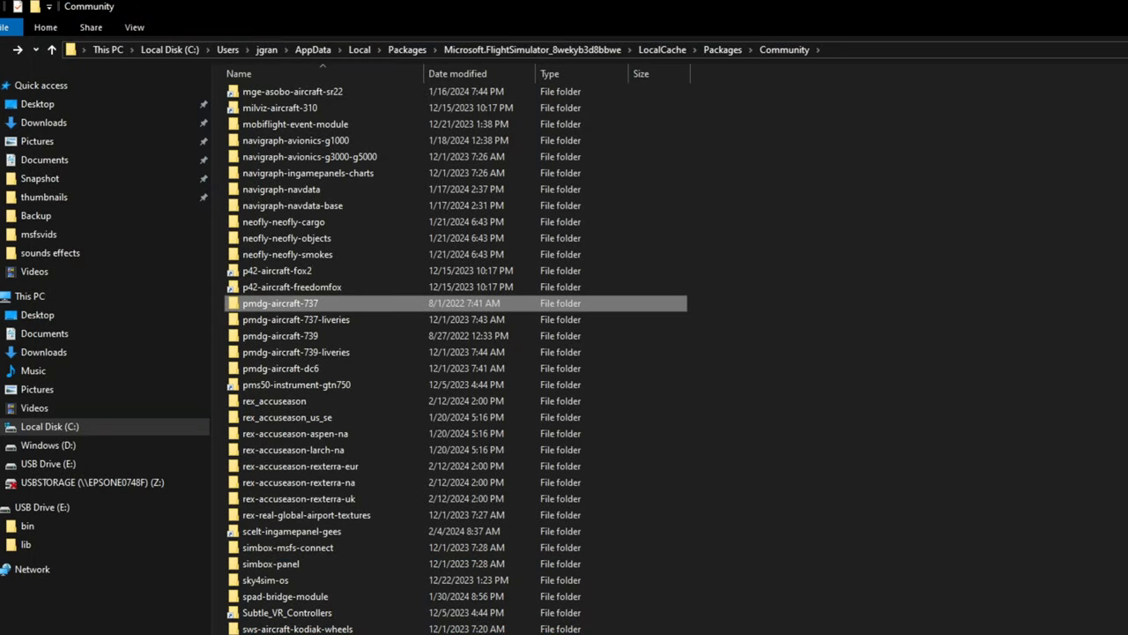
# Step: Browse into sws-aircraft-pc12 > SimObjects > Airplanes > SWS_Pilatus_PC12_4B
pyautogui.scroll(-3)
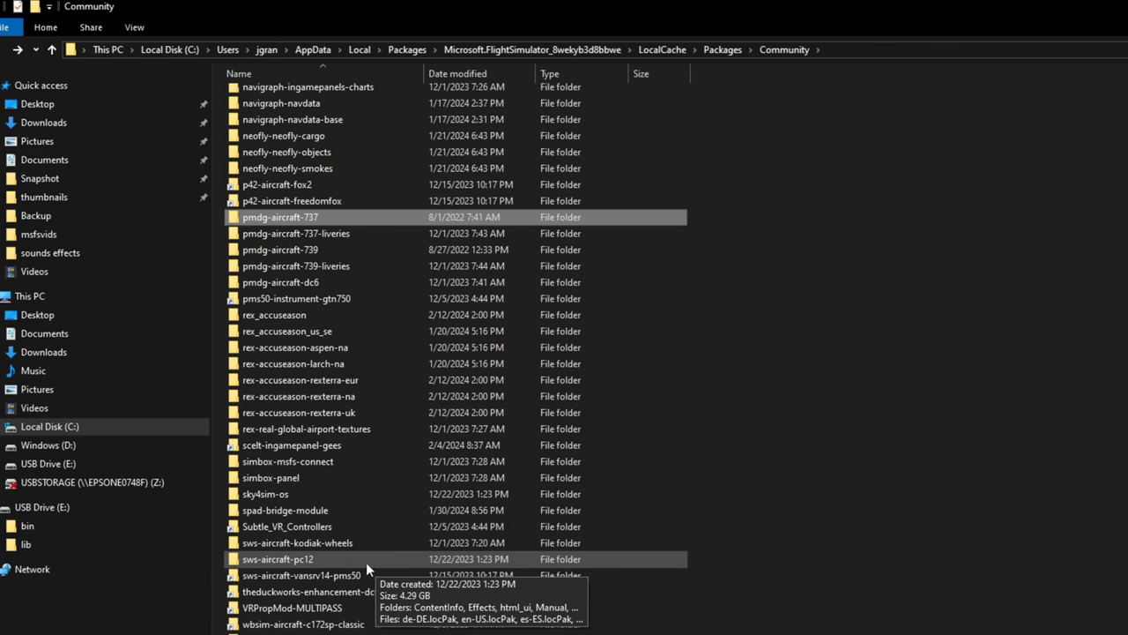
pyautogui.doubleClick(278, 559)
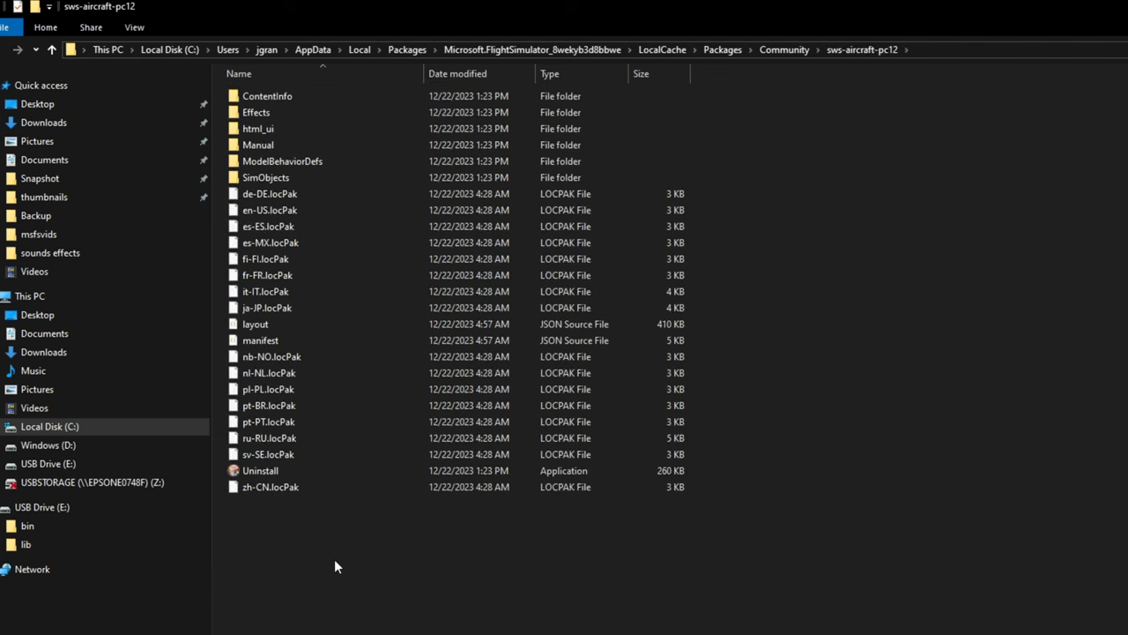
pyautogui.doubleClick(264, 176)
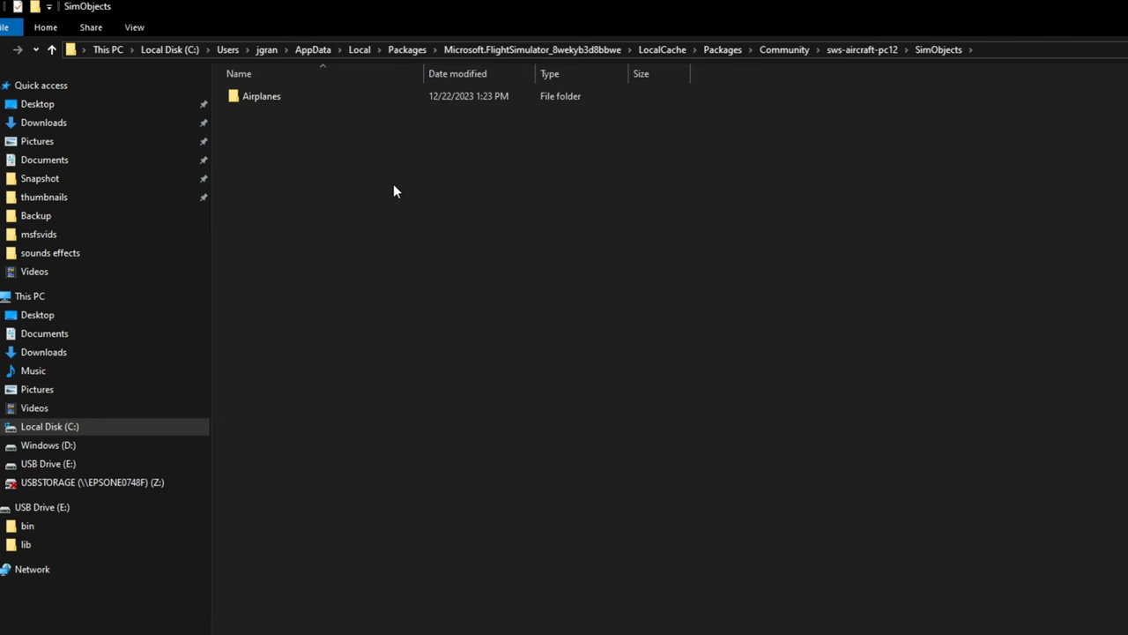
pyautogui.doubleClick(259, 95)
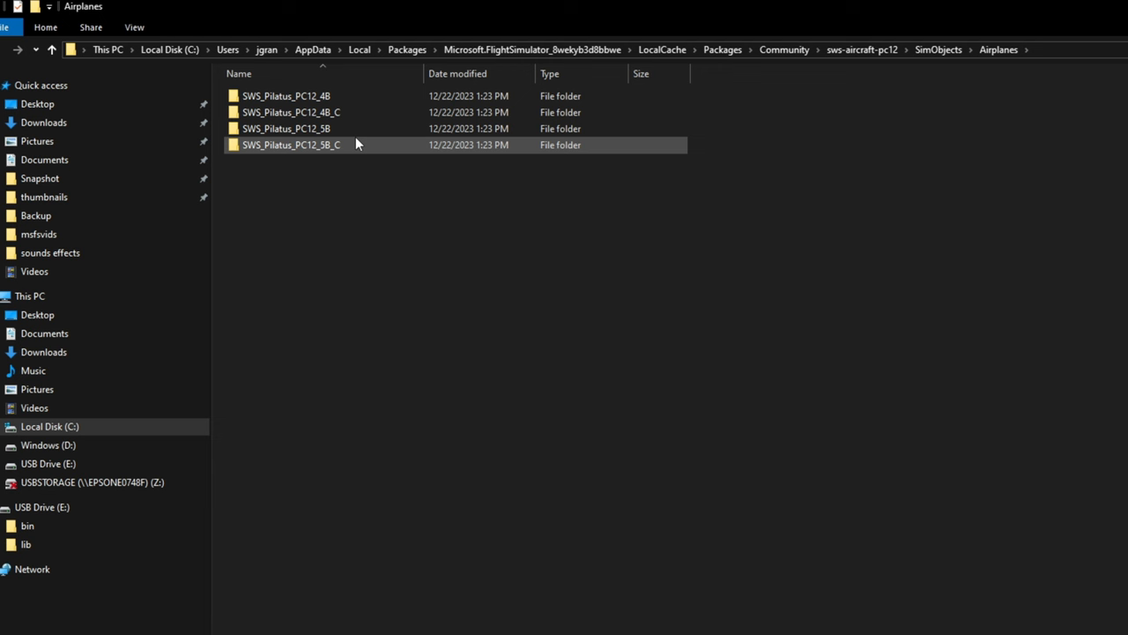
pyautogui.click(285, 95)
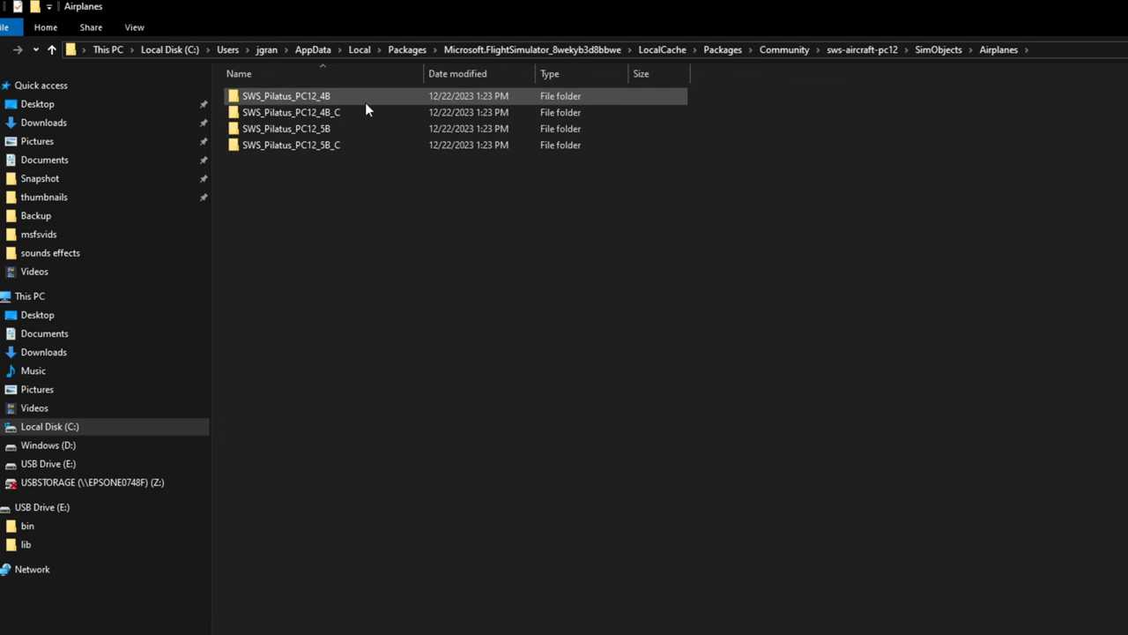
pyautogui.moveTo(357, 100)
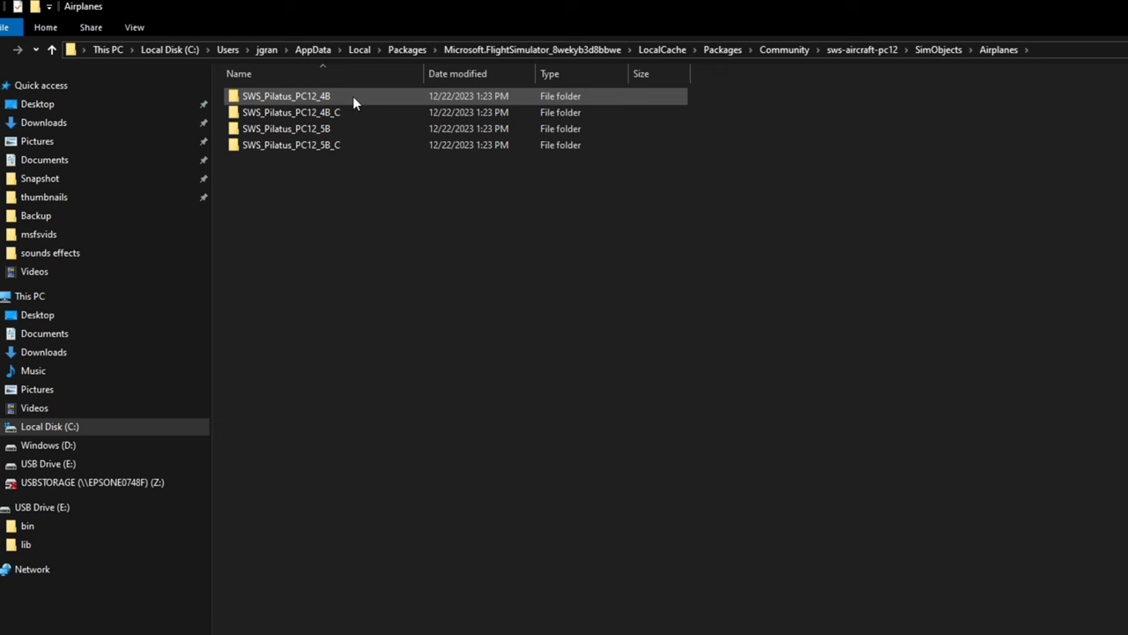
pyautogui.moveTo(355, 106)
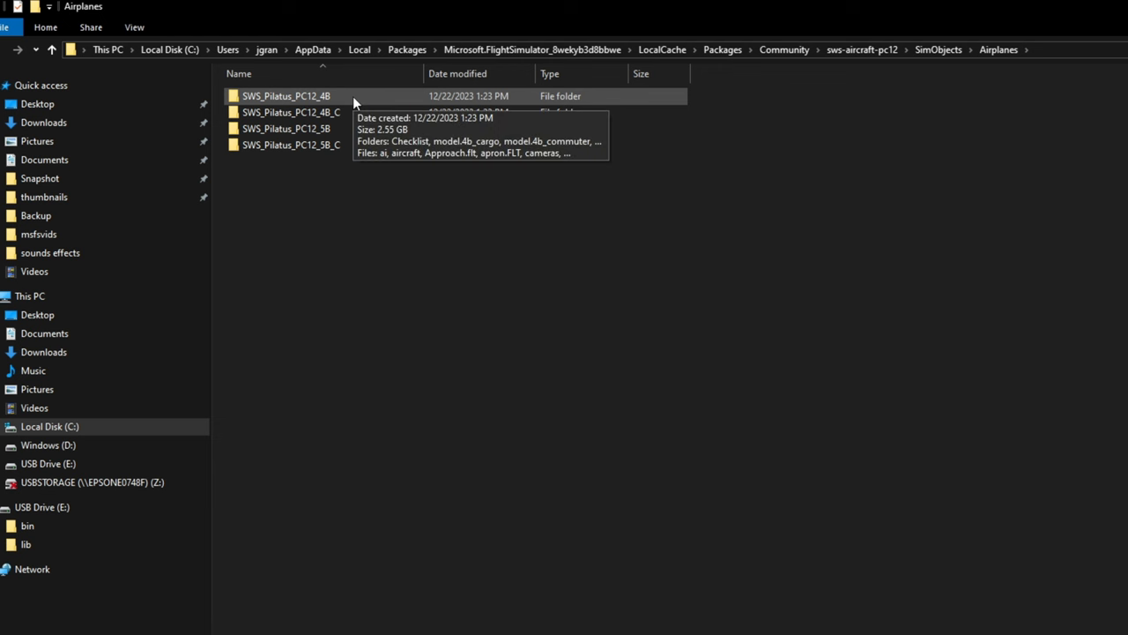
pyautogui.doubleClick(286, 96)
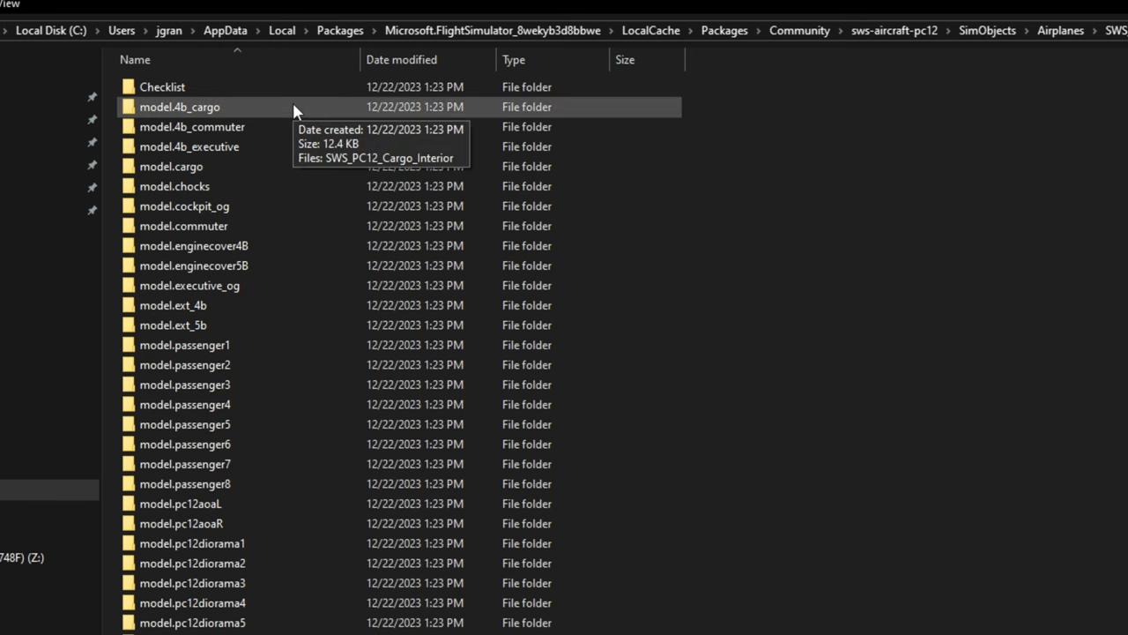
pyautogui.moveTo(291, 113)
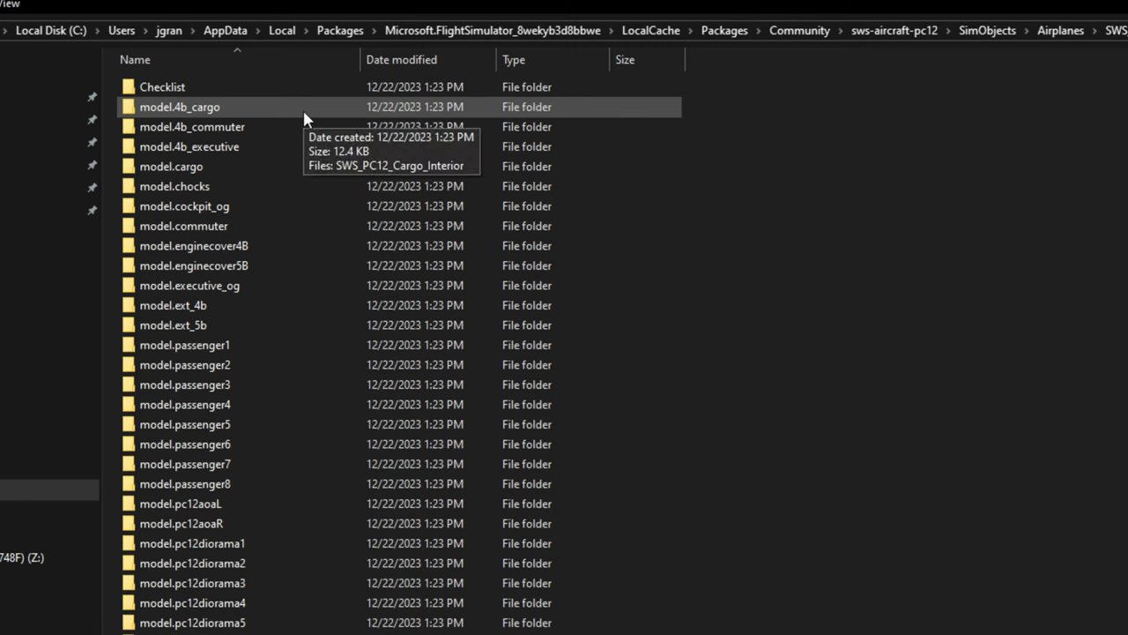
pyautogui.doubleClick(180, 106)
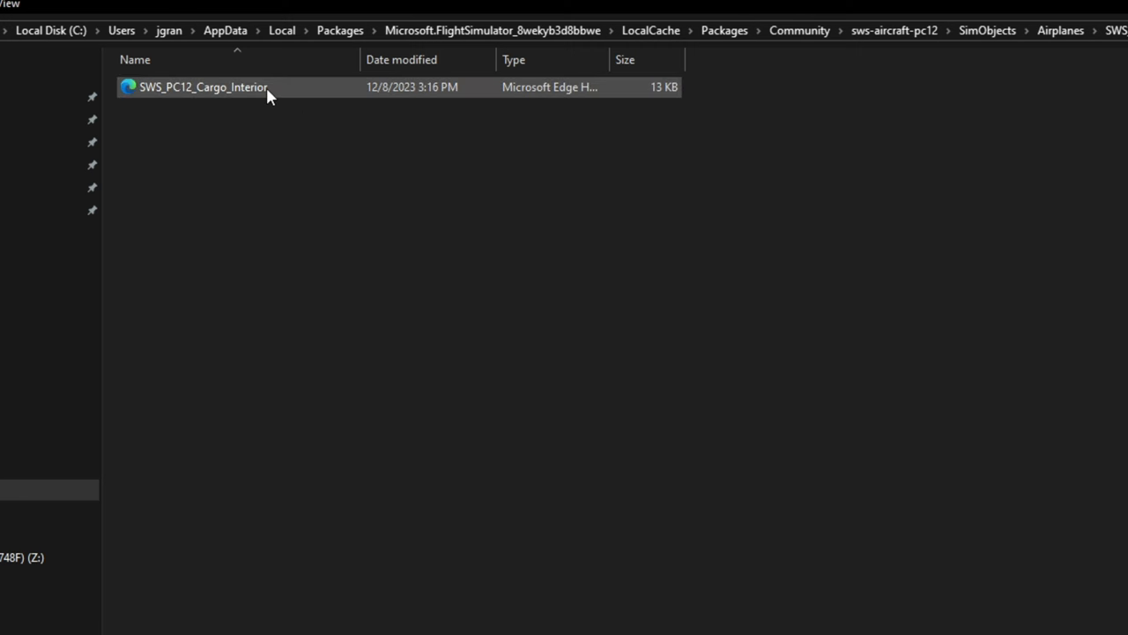
pyautogui.doubleClick(202, 86)
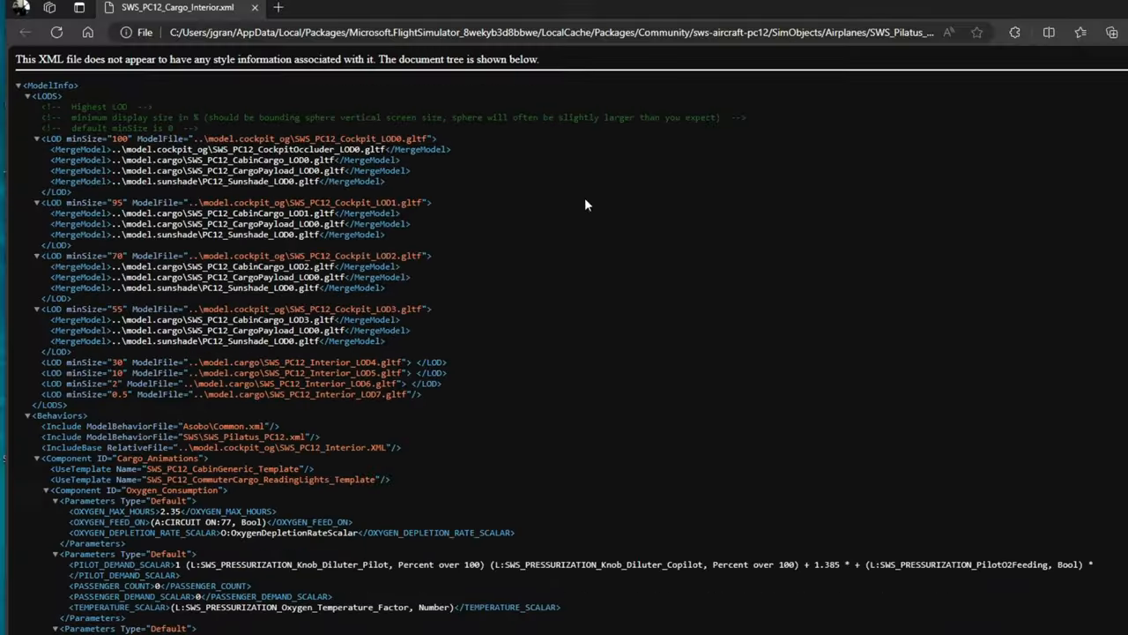
pyautogui.scroll(-3)
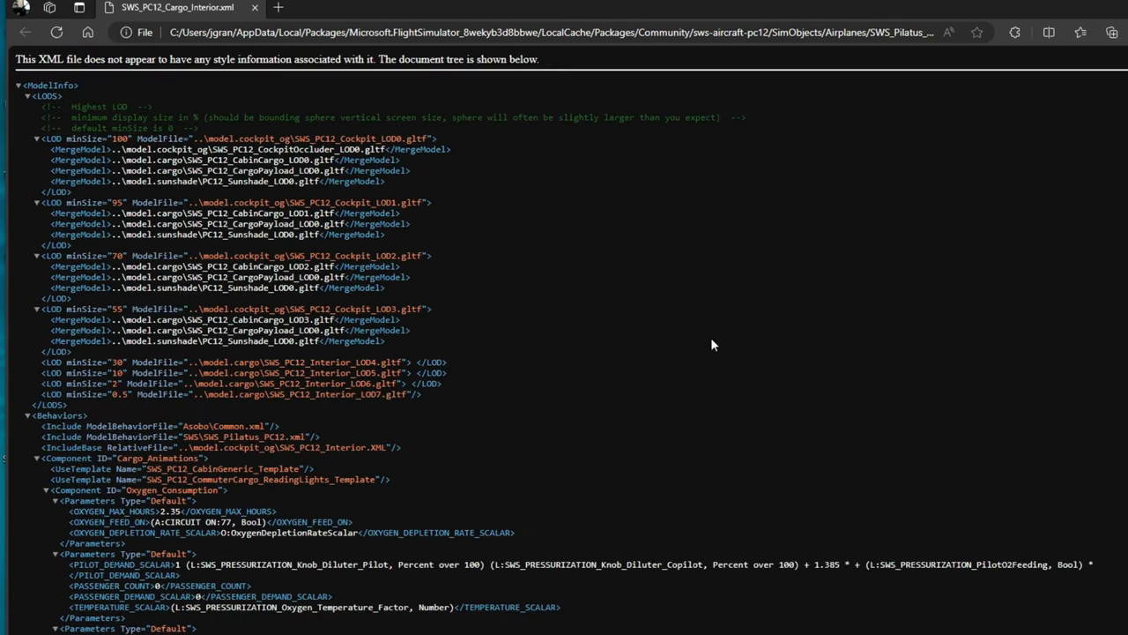
pyautogui.moveTo(727, 332)
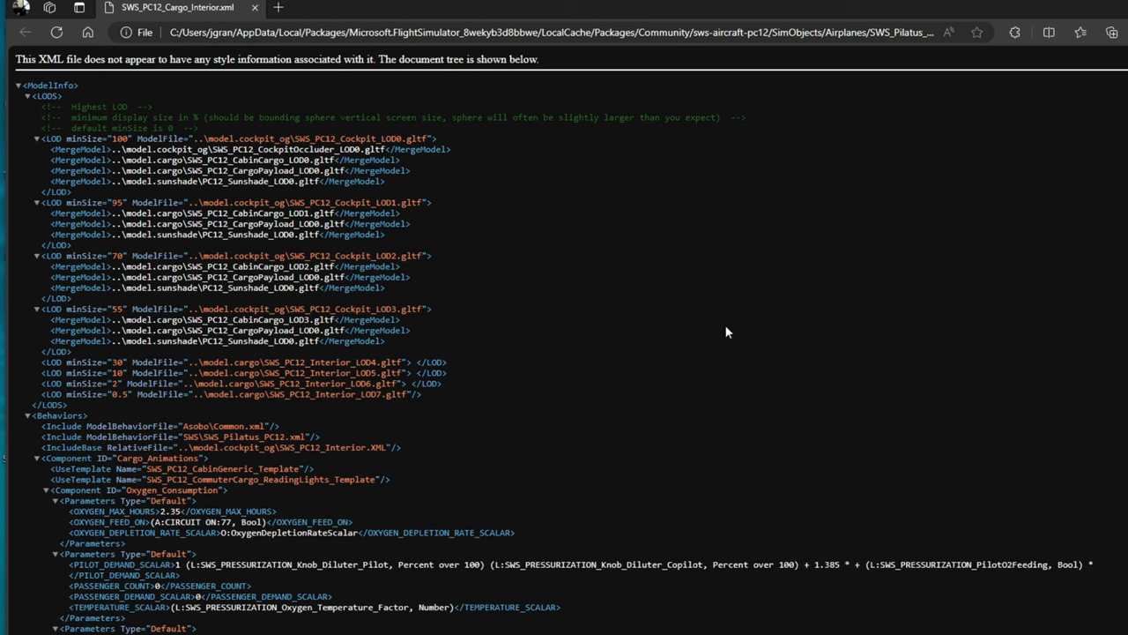
pyautogui.moveTo(859, 363)
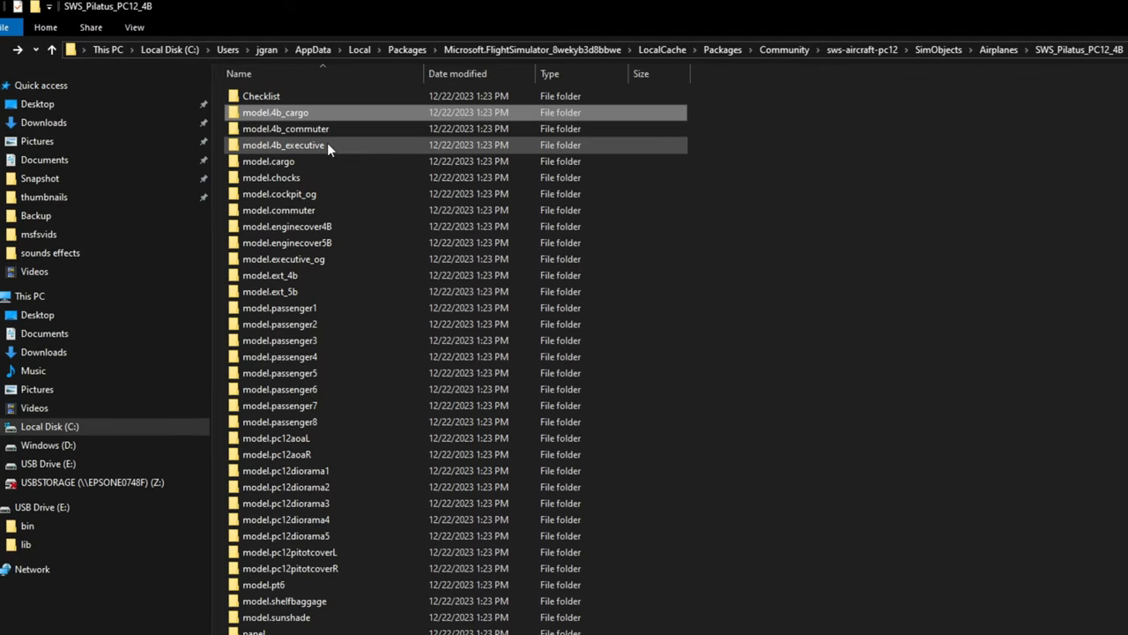
pyautogui.moveTo(332, 185)
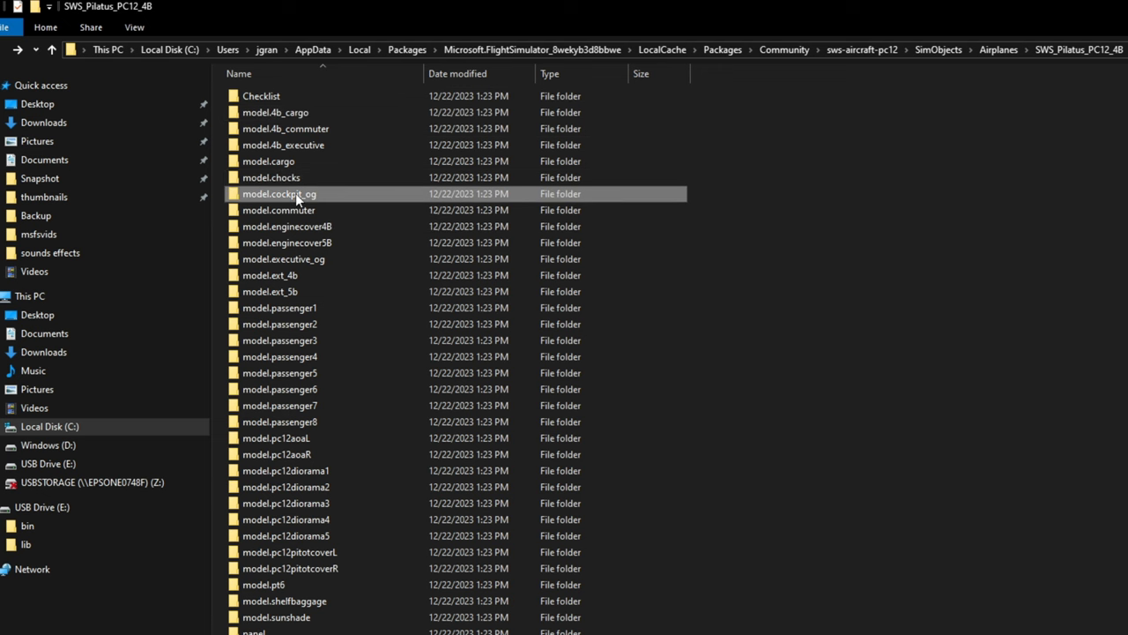
pyautogui.moveTo(282, 197)
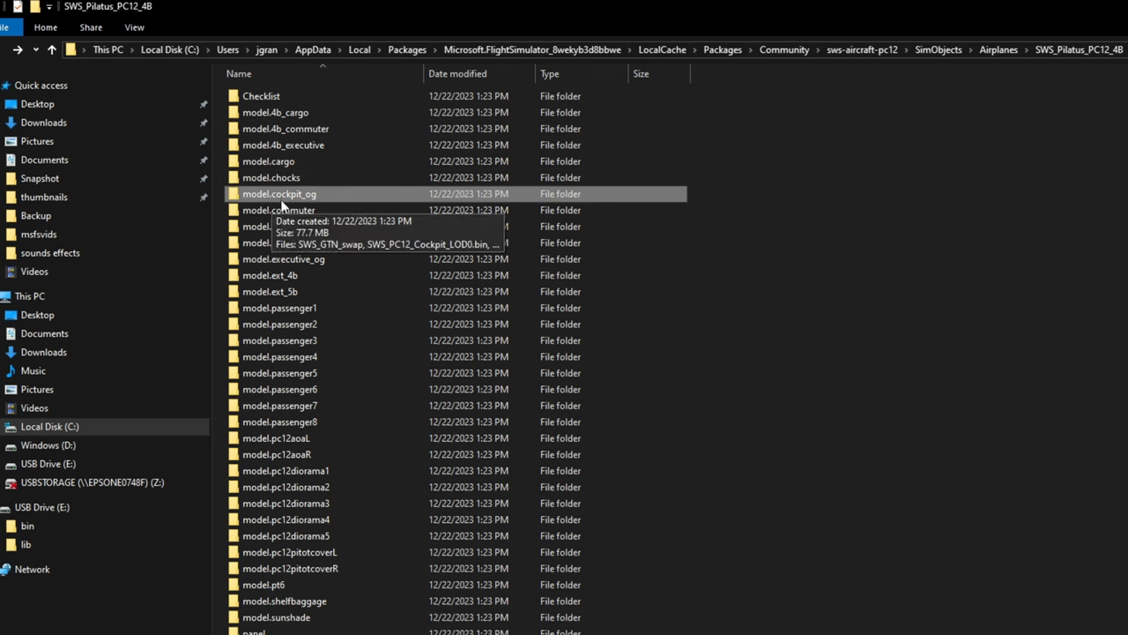
pyautogui.moveTo(328, 197)
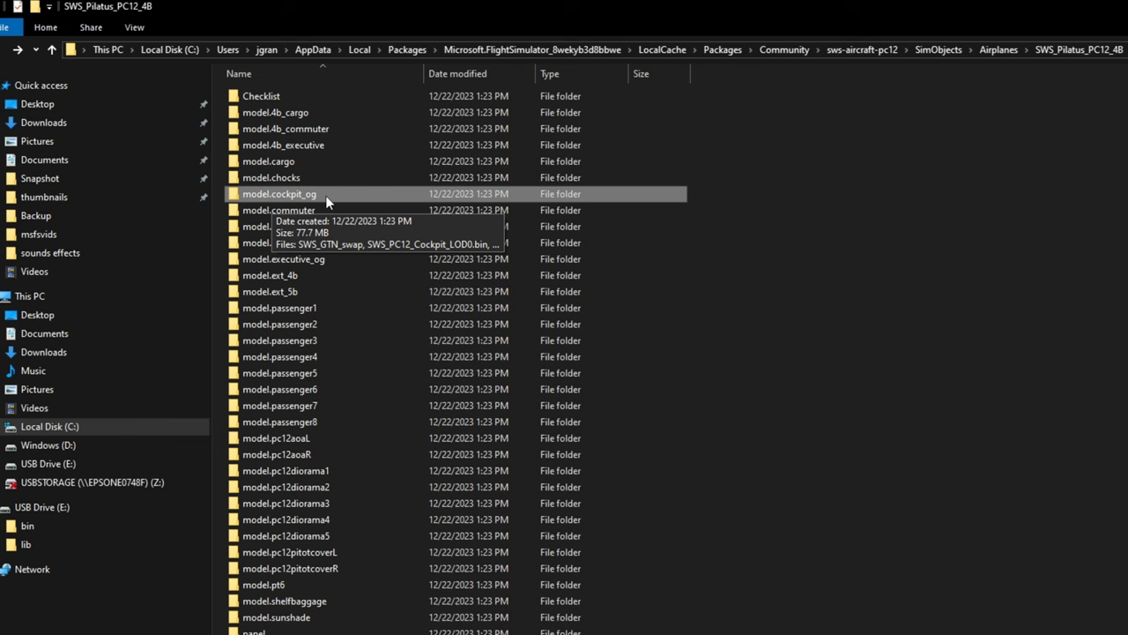
# Step: Enter model.cockpit_og and view the SWS_PC12_Interior XML in Microsoft Edge
pyautogui.doubleClick(279, 192)
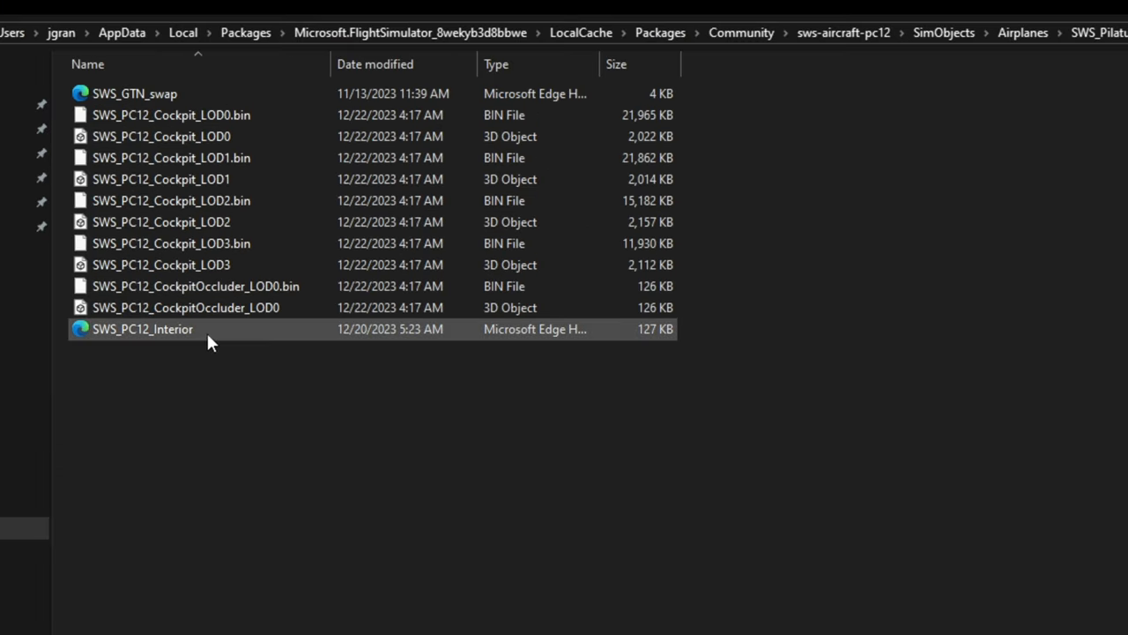
pyautogui.doubleClick(141, 330)
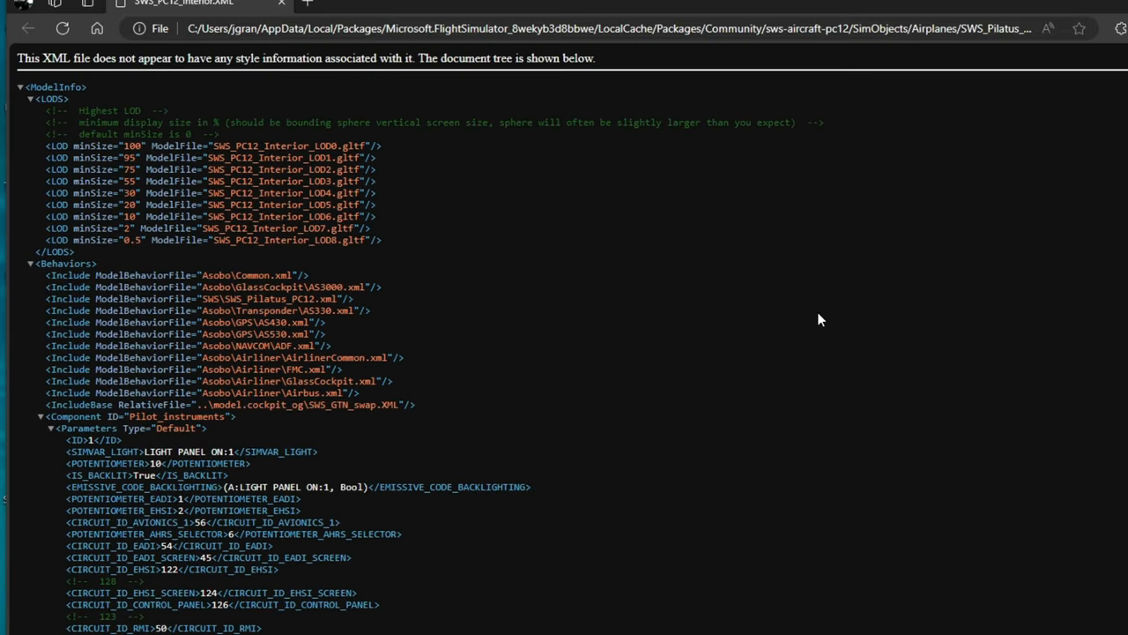
pyautogui.moveTo(746, 296)
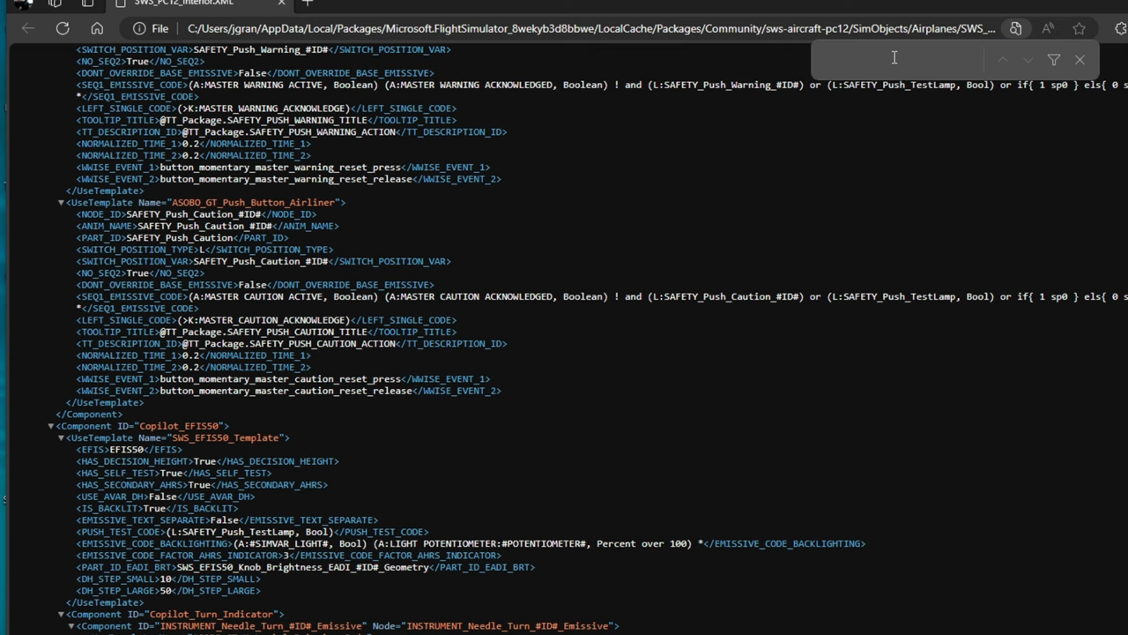
# Step: Search the interior XML for 'terrain', revealing the L:TAWS_Push_TerrainInhibit variable among 12 matches
pyautogui.write('terrain')
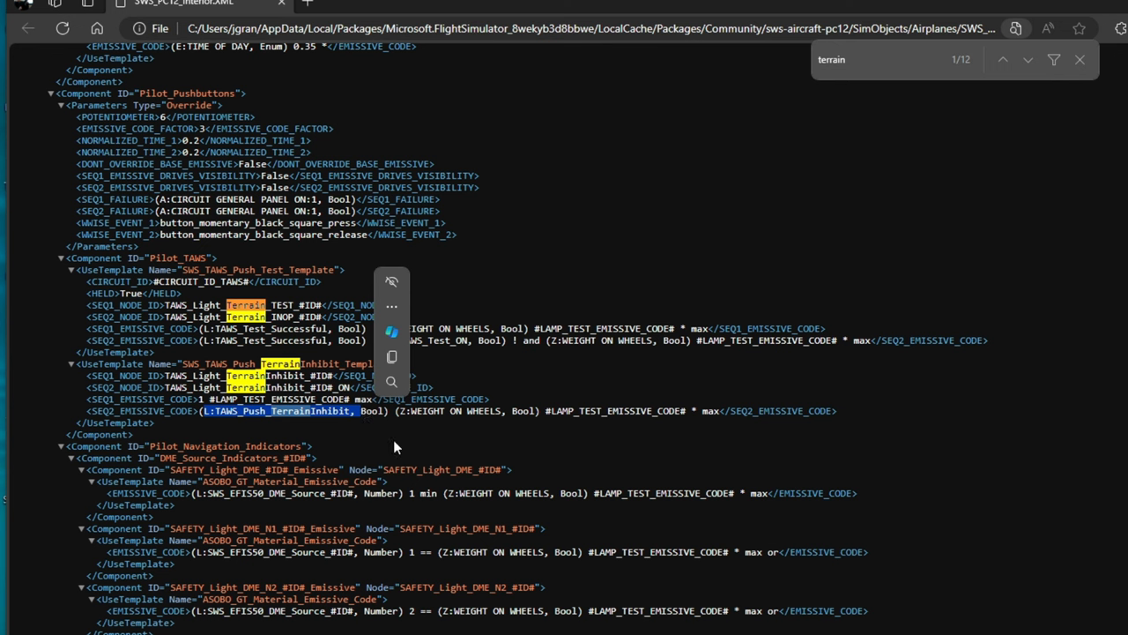
pyautogui.moveTo(388, 450)
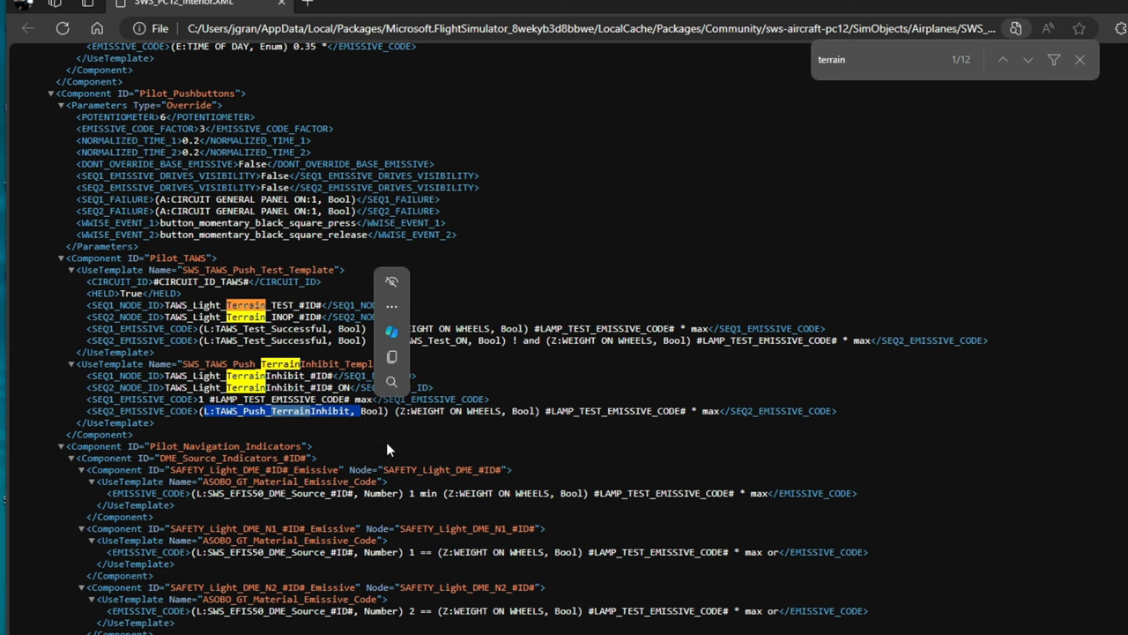
pyautogui.click(256, 411)
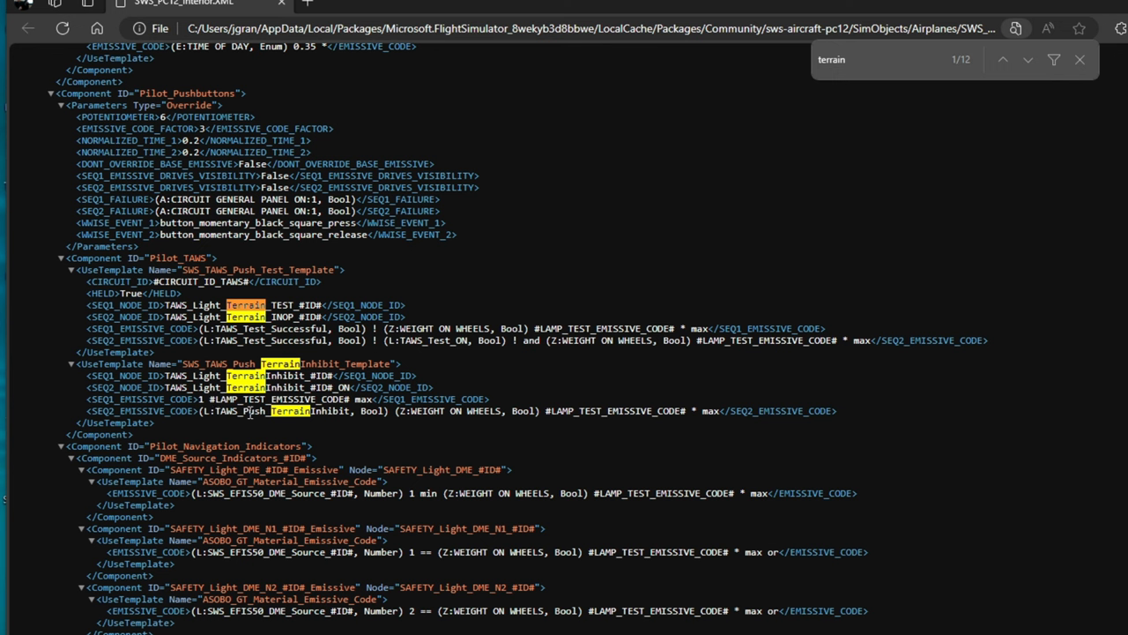
pyautogui.moveTo(352, 438)
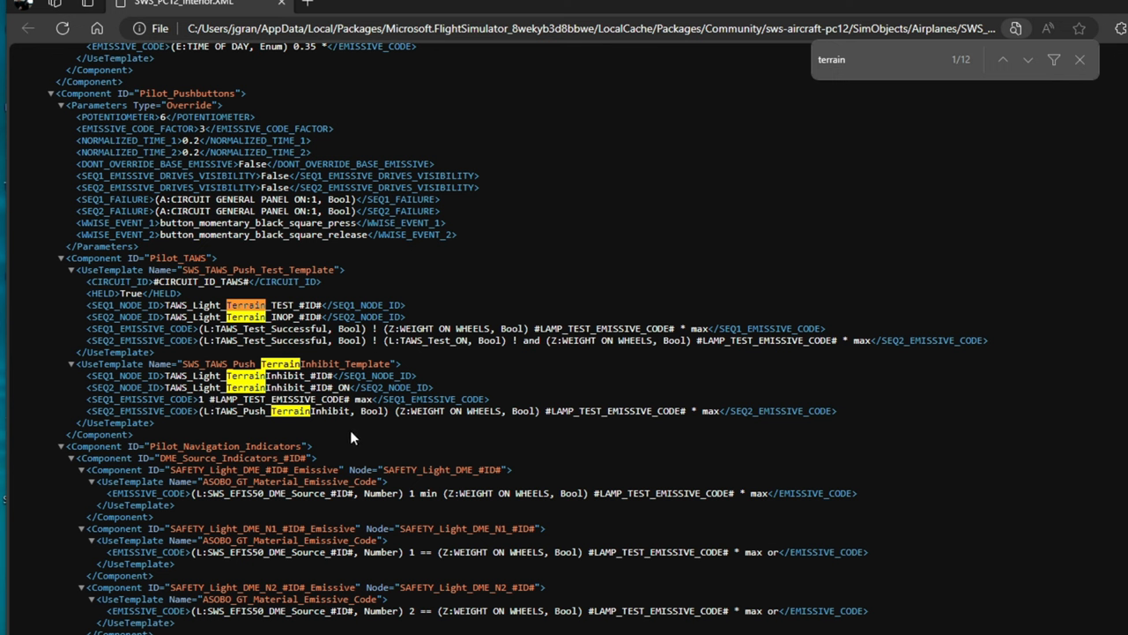